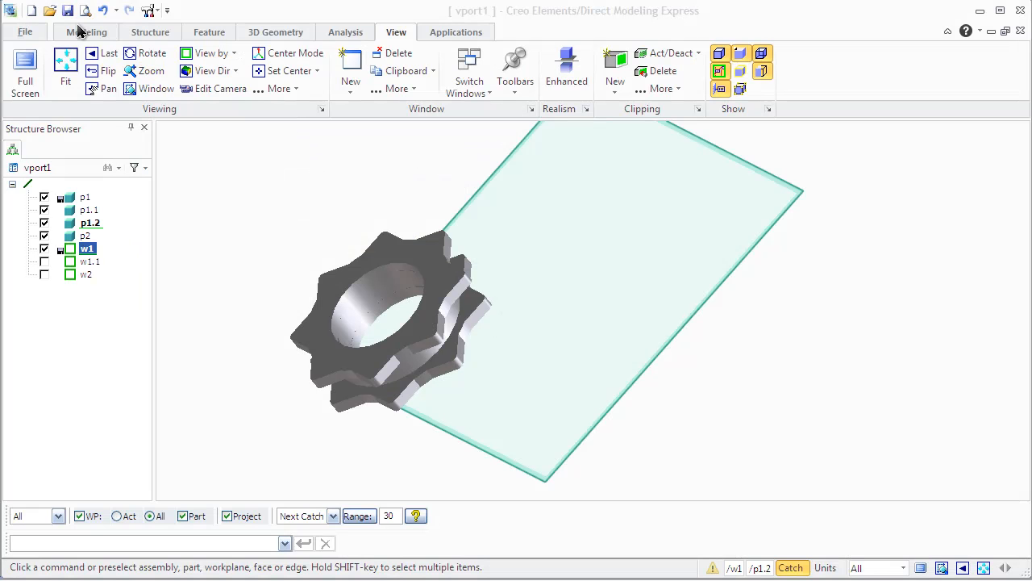
Step: Show the Modeling tab and open the Help Center from the Help (?) menu
left_click(86, 31)
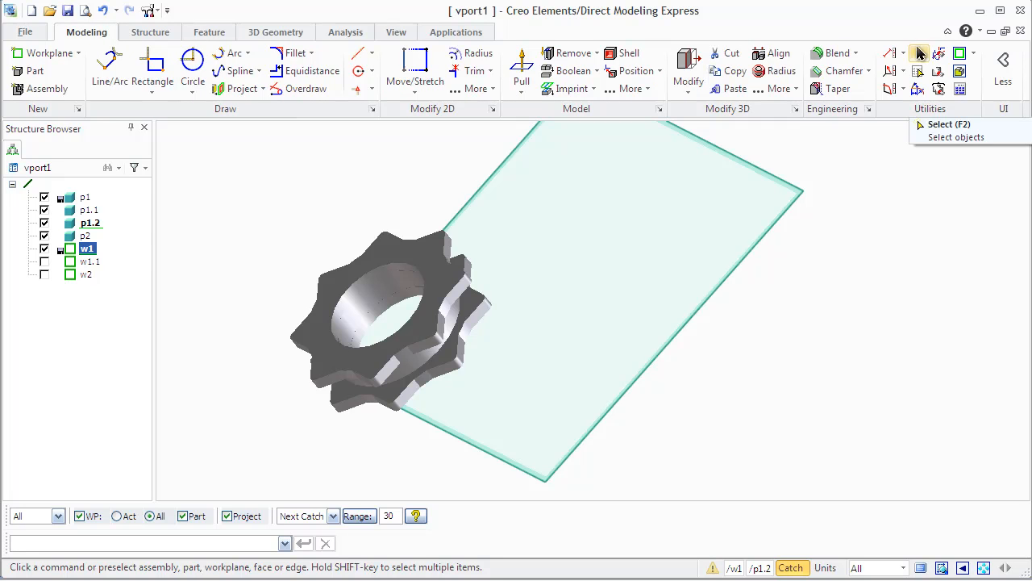
left_click(967, 31)
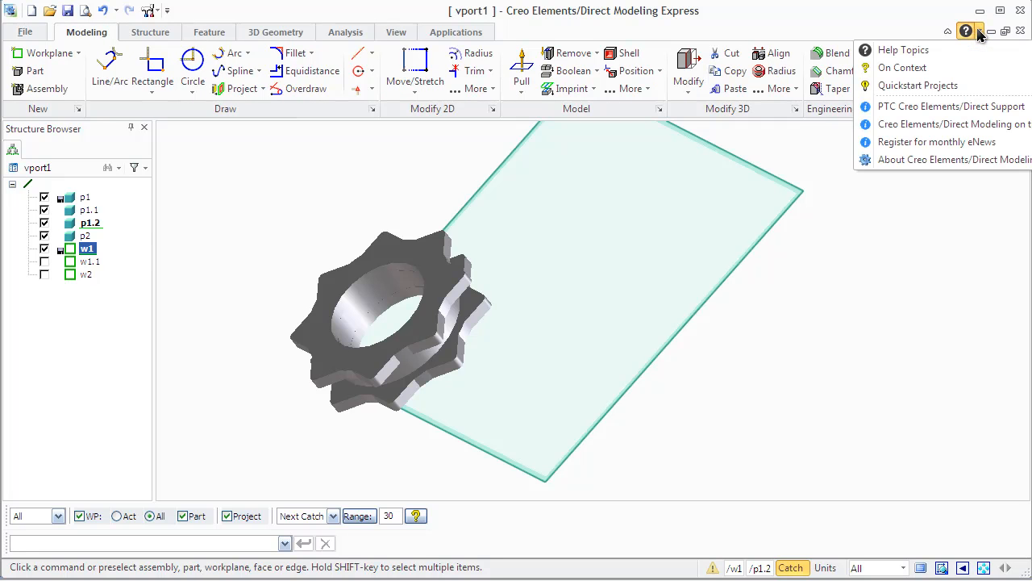
mouse_move(903, 50)
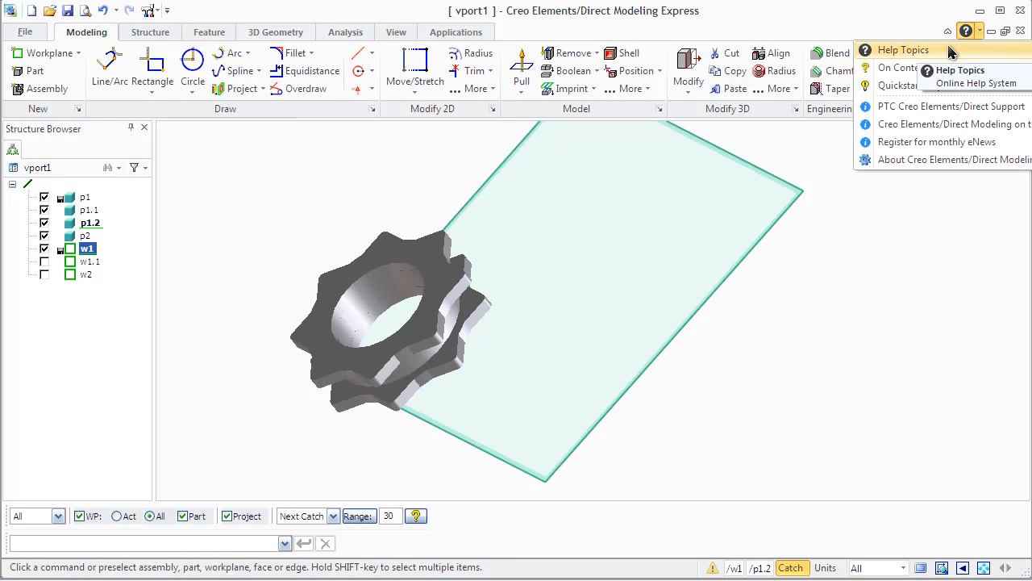
mouse_move(901, 67)
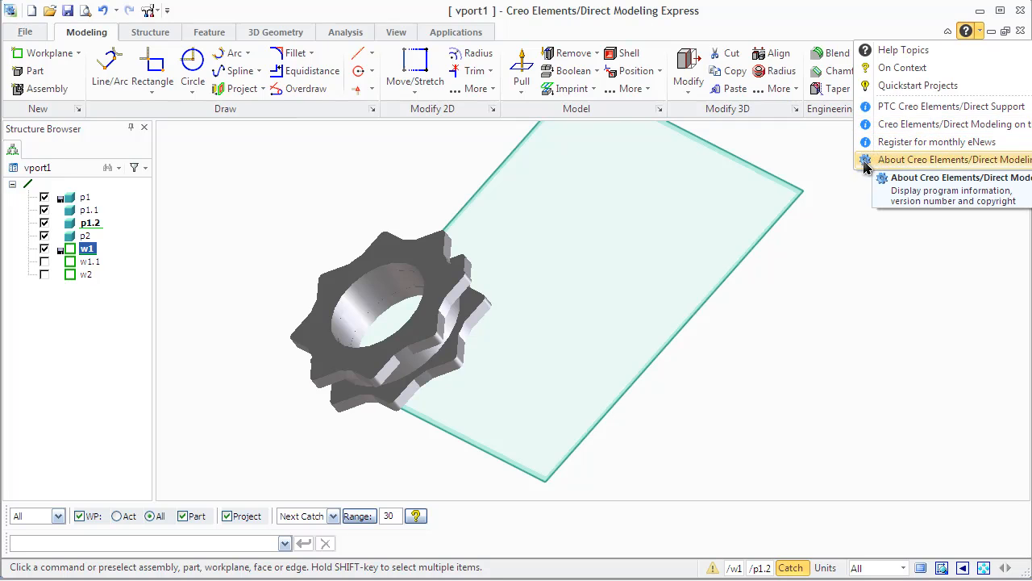
mouse_move(837, 178)
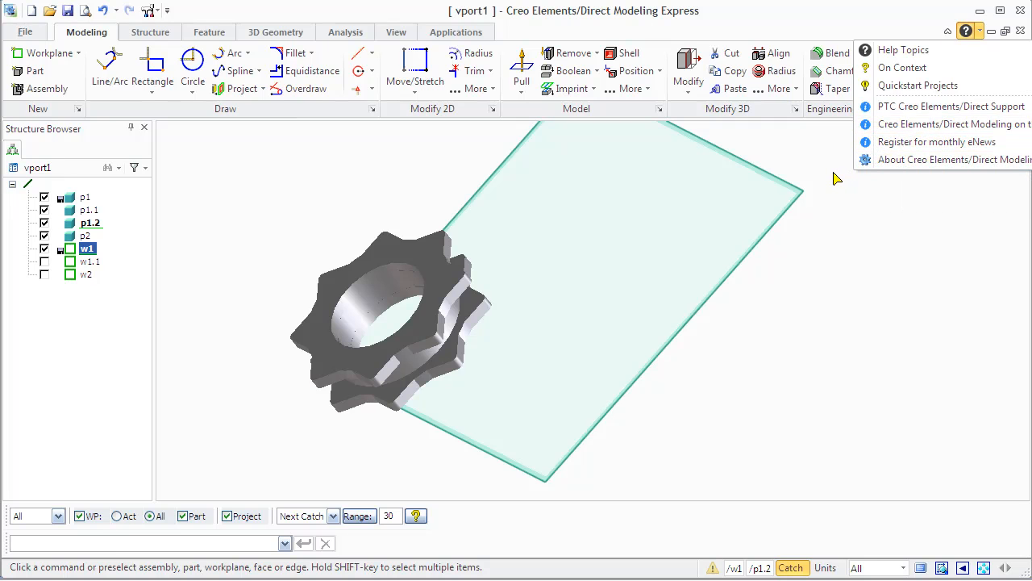
mouse_move(918, 85)
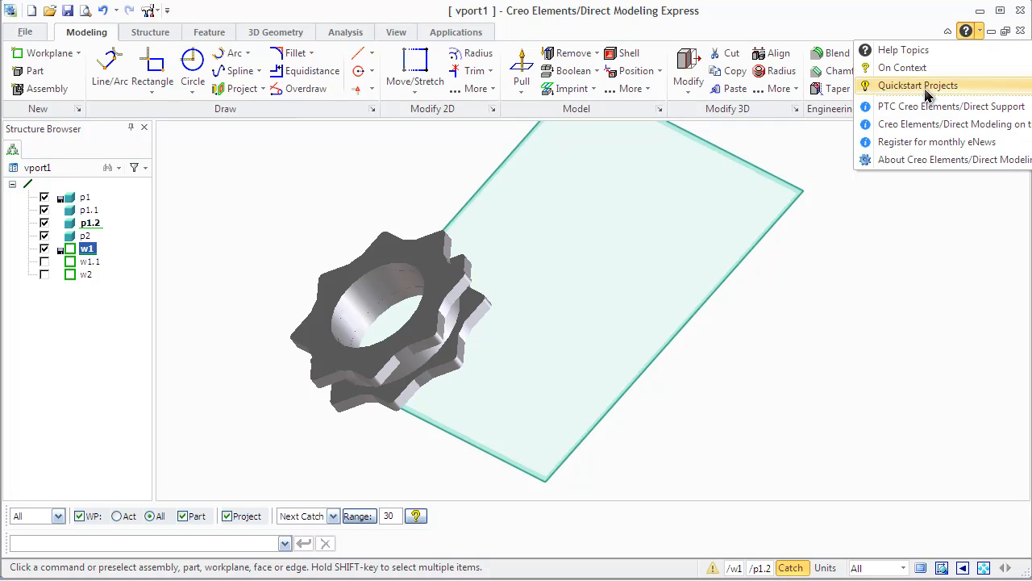
left_click(919, 84)
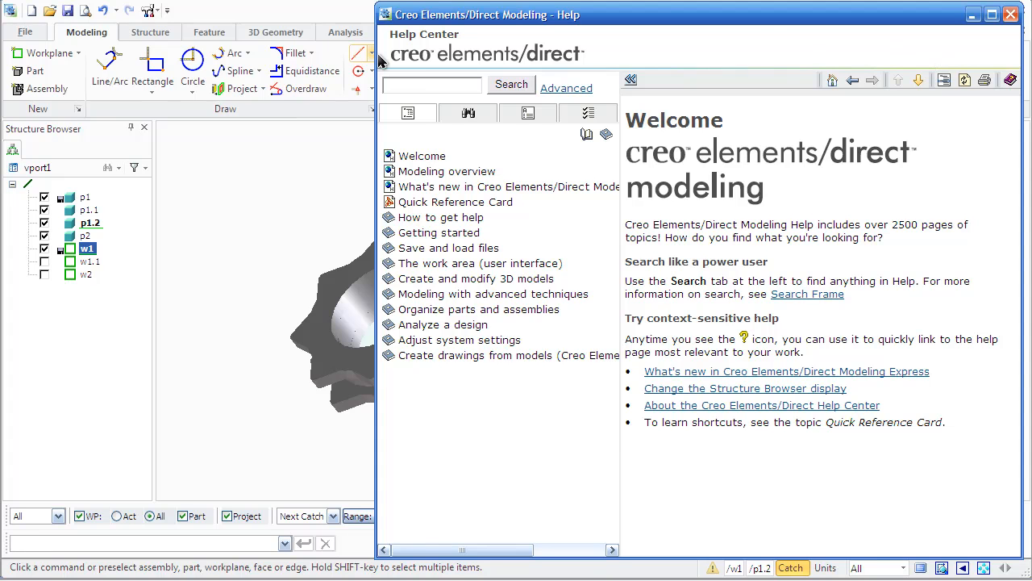
mouse_move(418, 225)
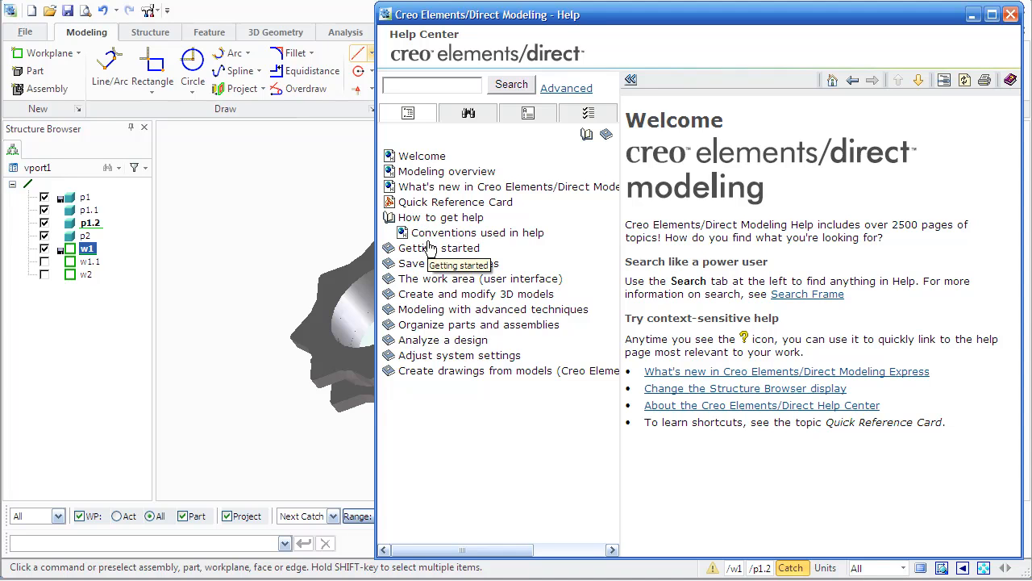
Step: Browse Getting started in the help contents to the Draw an ellipse diagram
left_click(389, 248)
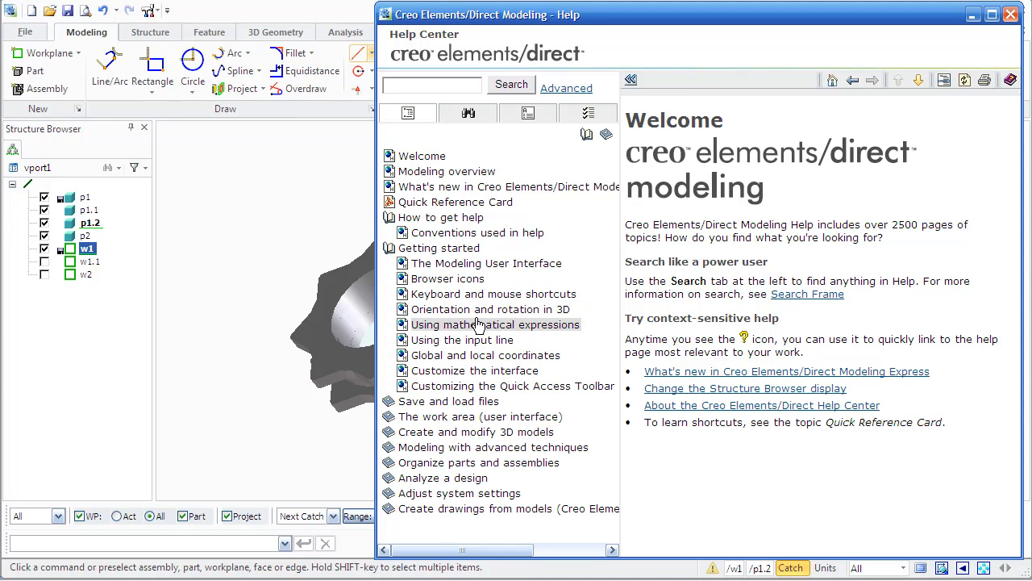
mouse_move(492, 340)
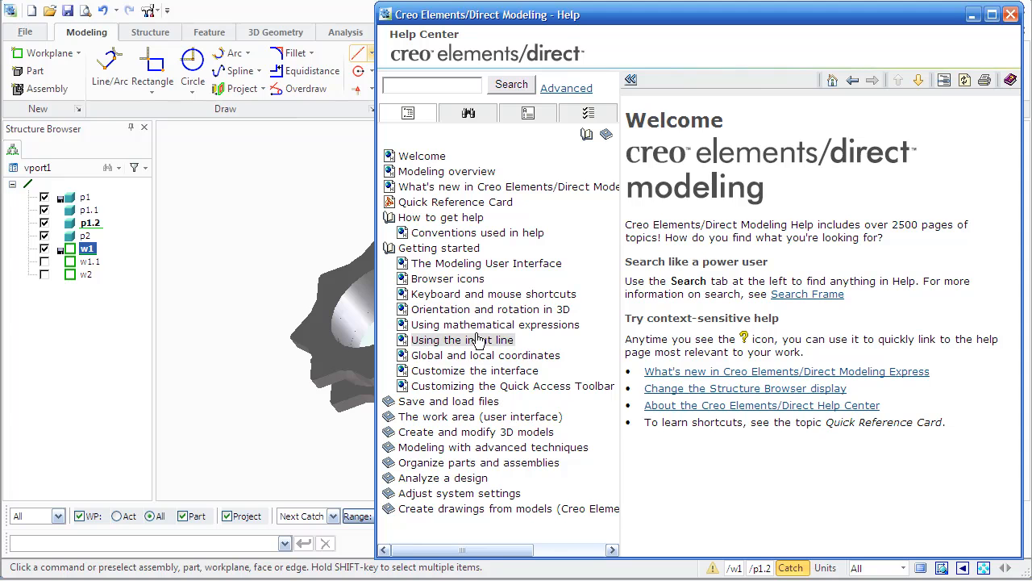
left_click(460, 339)
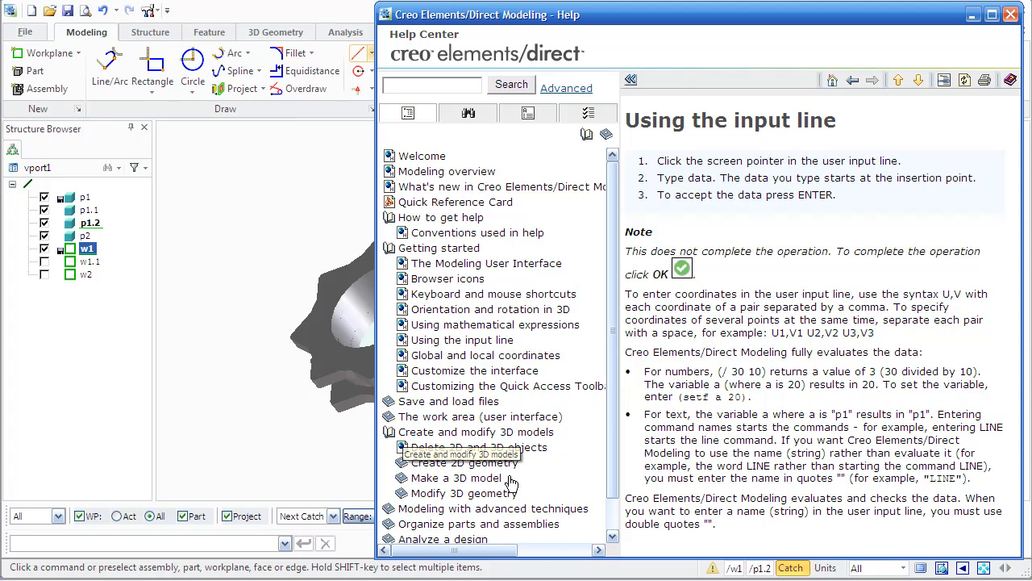
mouse_move(482, 483)
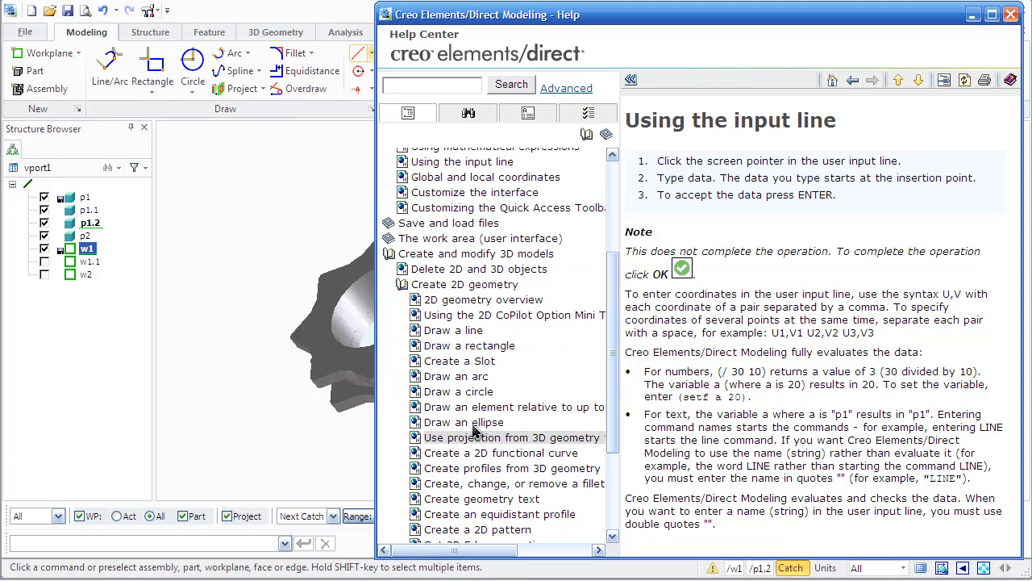
left_click(470, 422)
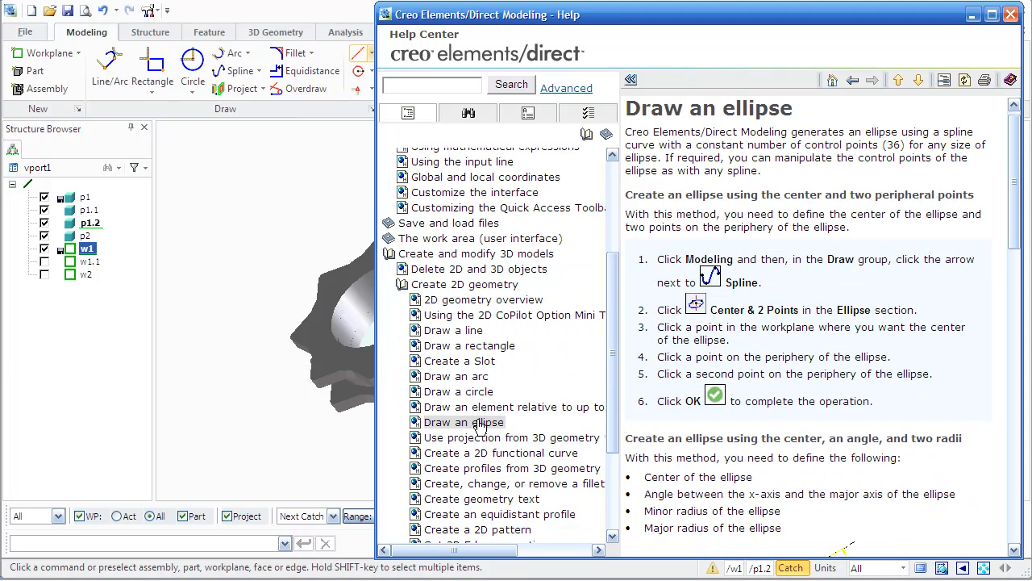
scroll("down", 3)
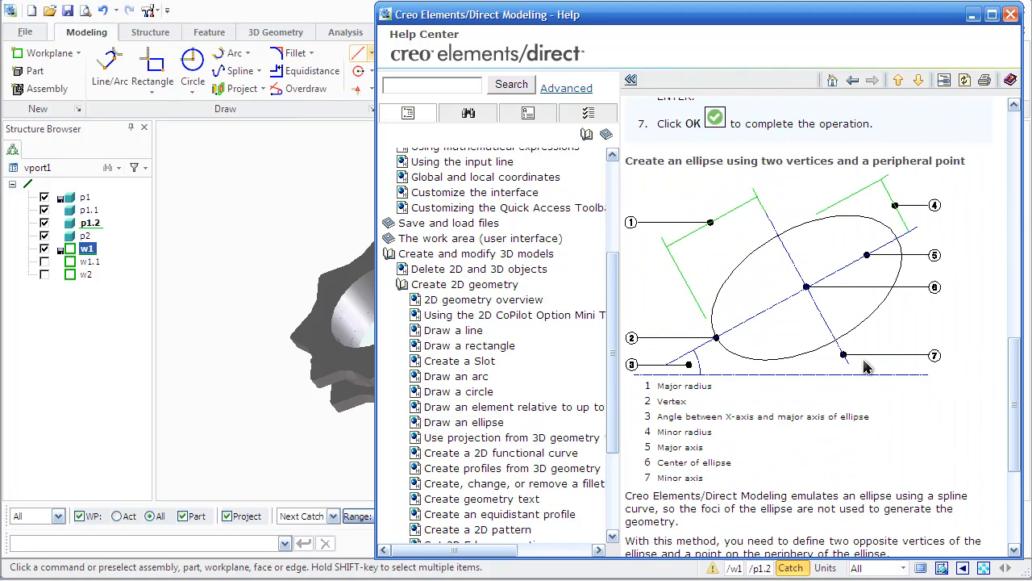
mouse_move(792, 297)
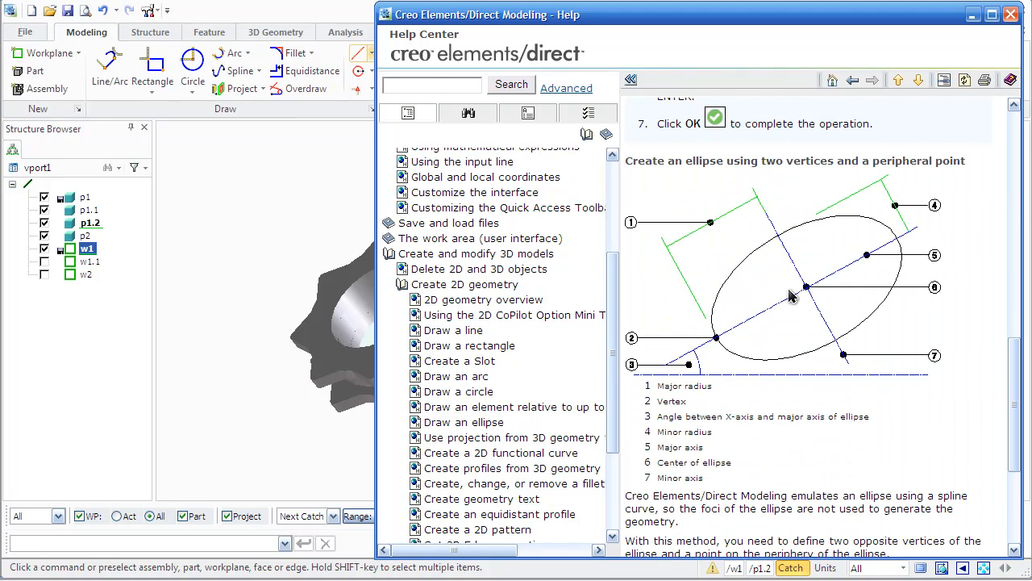
mouse_move(468, 112)
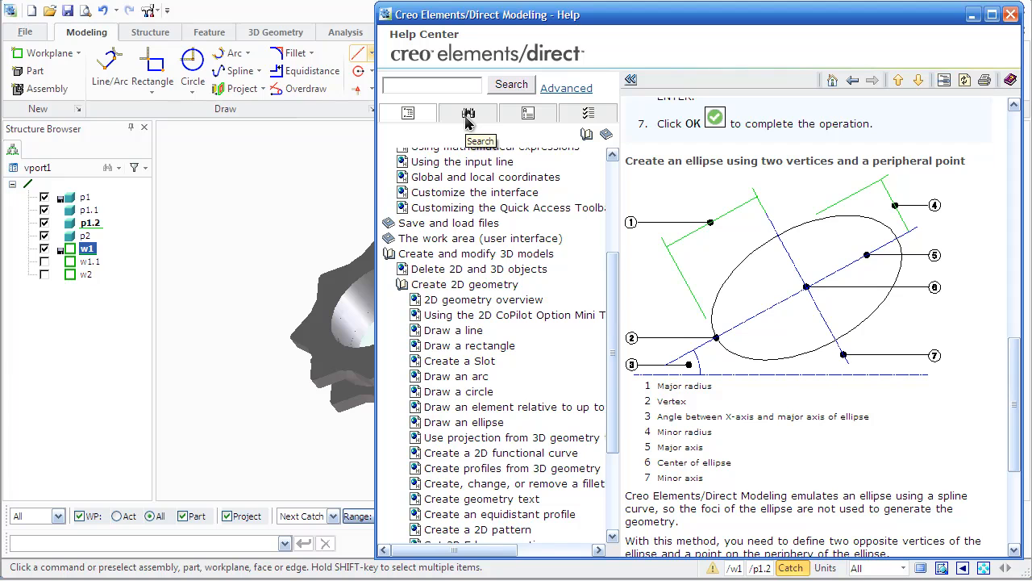
Step: Search the help for '3d copilot', returning 63 results
left_click(467, 113)
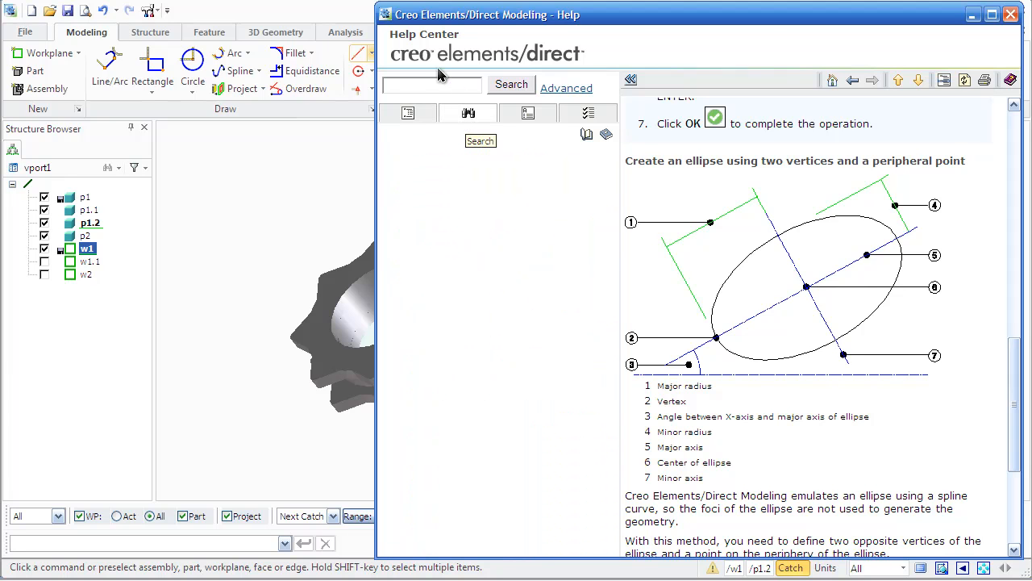
type("3")
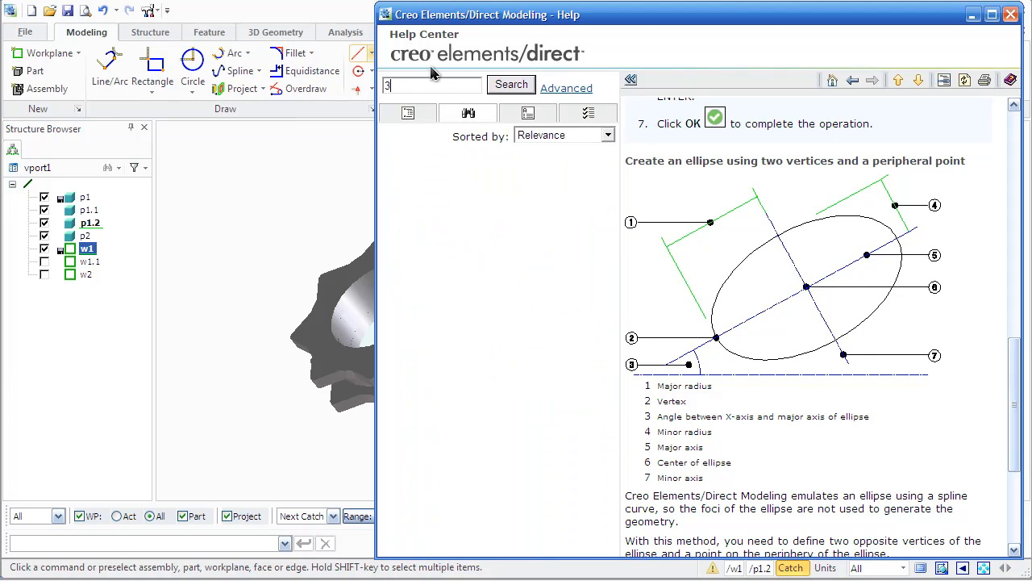
type("d cop")
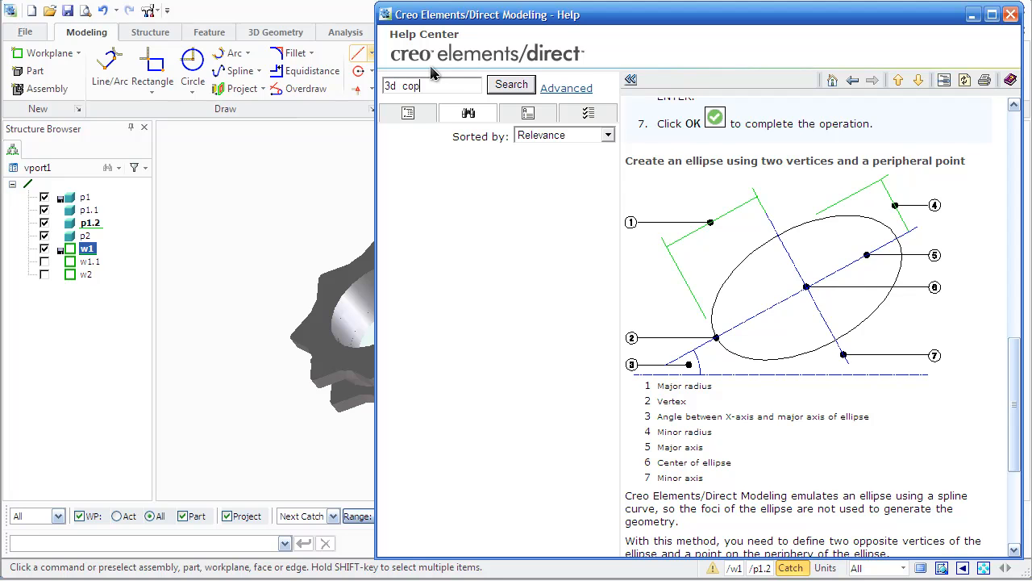
type("ilot")
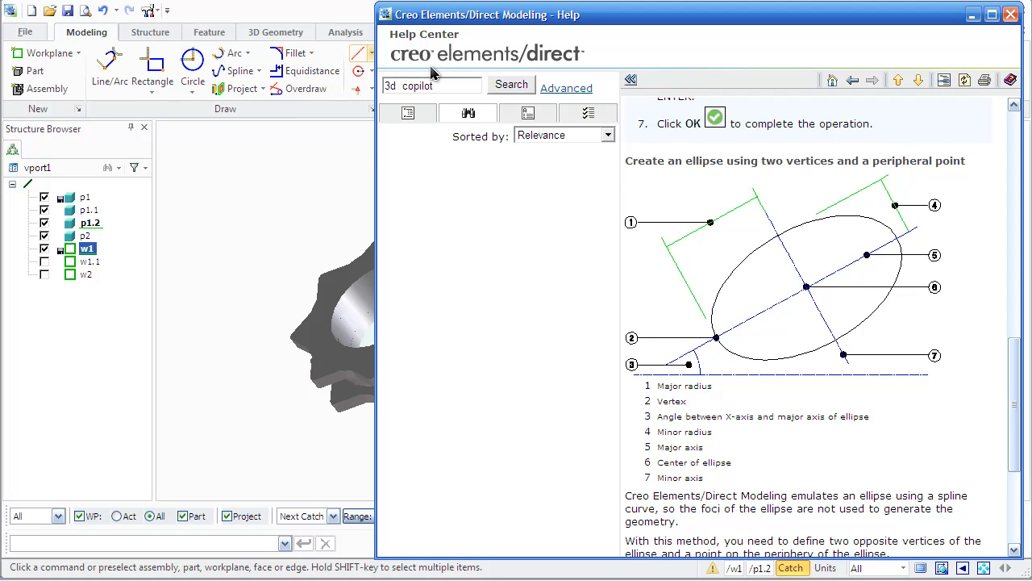
left_click(510, 84)
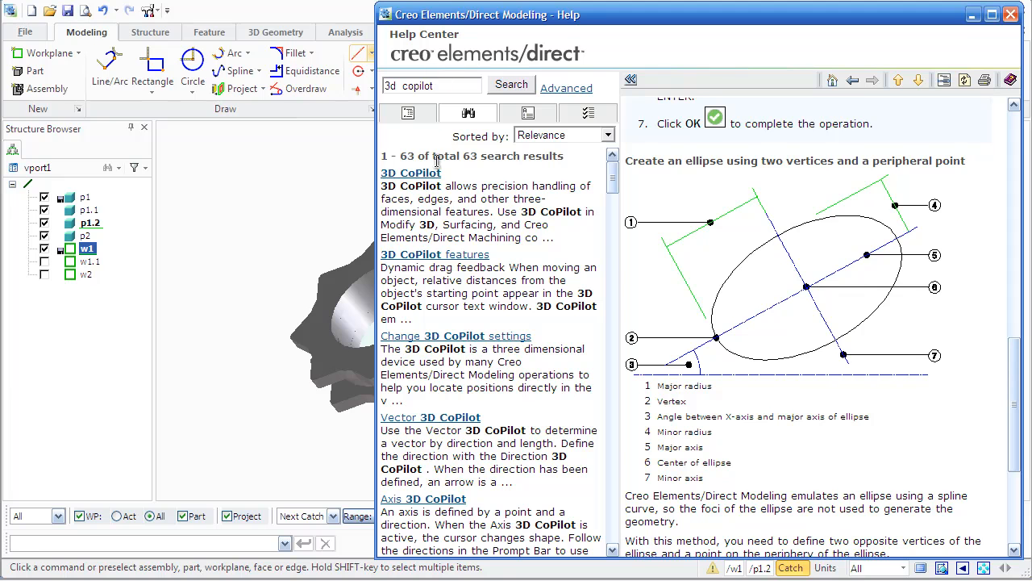
Step: Open the 3D CoPilot result and follow its Change 3D CoPilot settings link
left_click(410, 172)
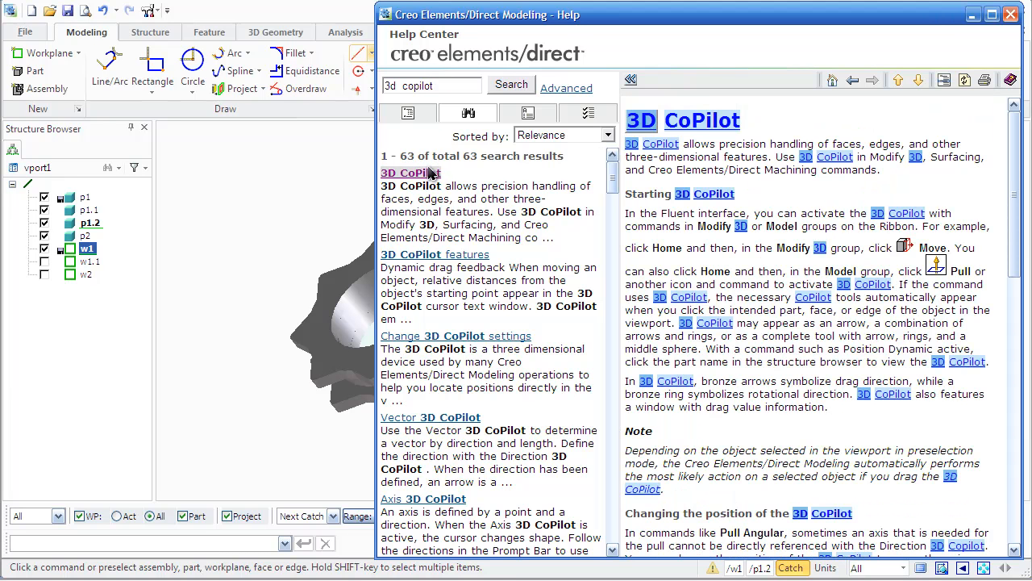
scroll("down", 3)
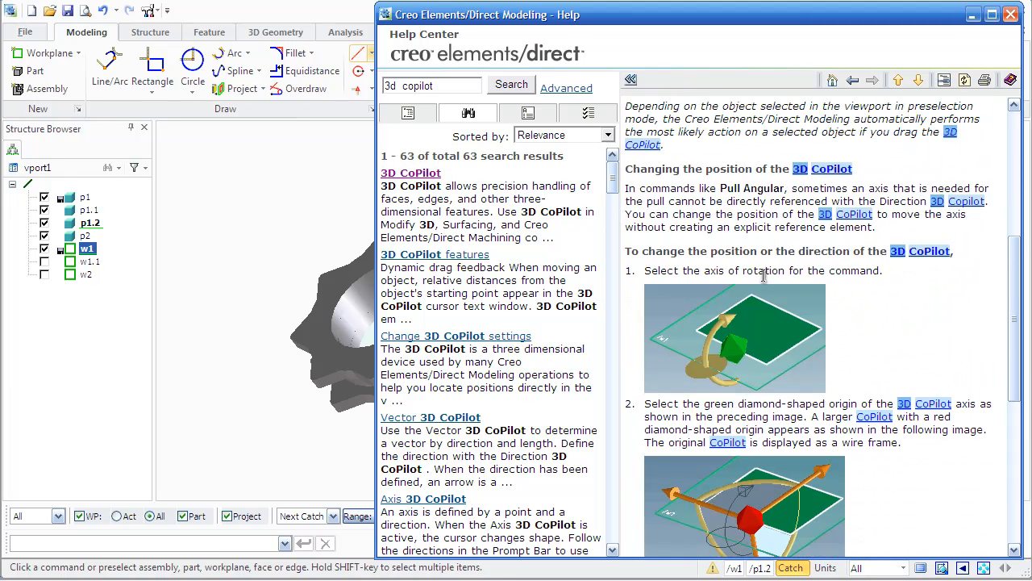
scroll("down", 3)
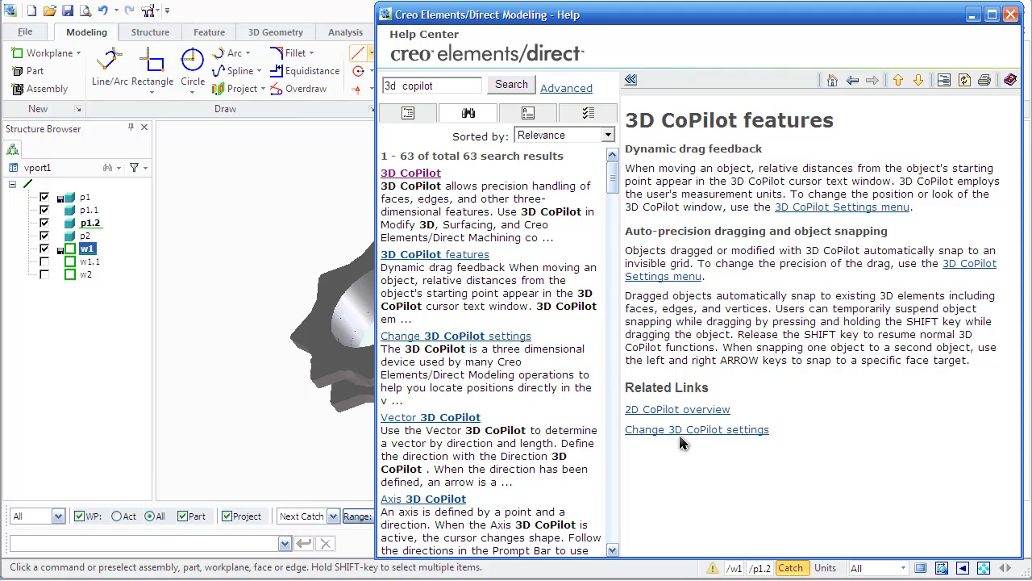
left_click(697, 429)
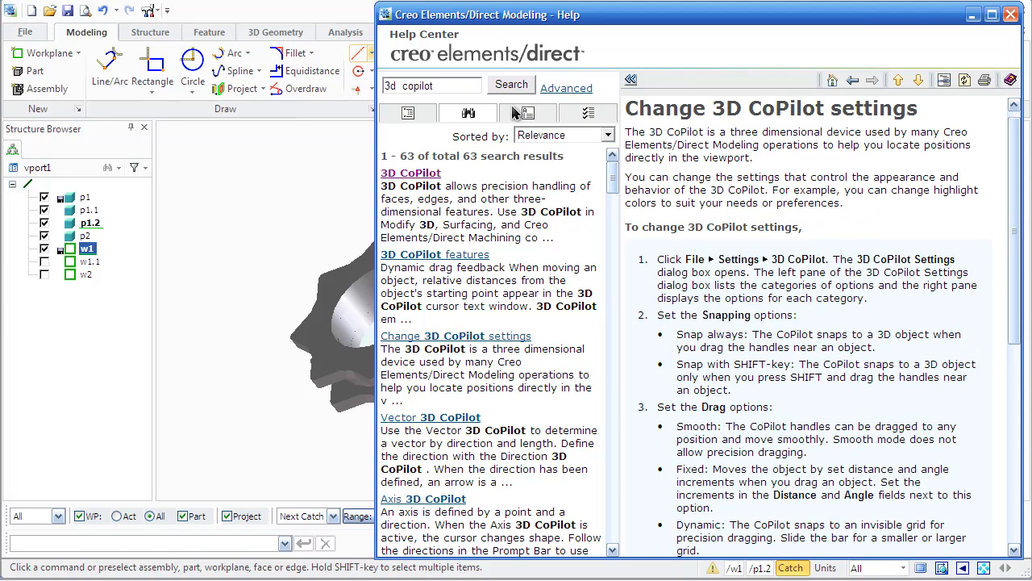
Step: Browse the Help Center's alphabetical index down to the F–L terms
left_click(528, 112)
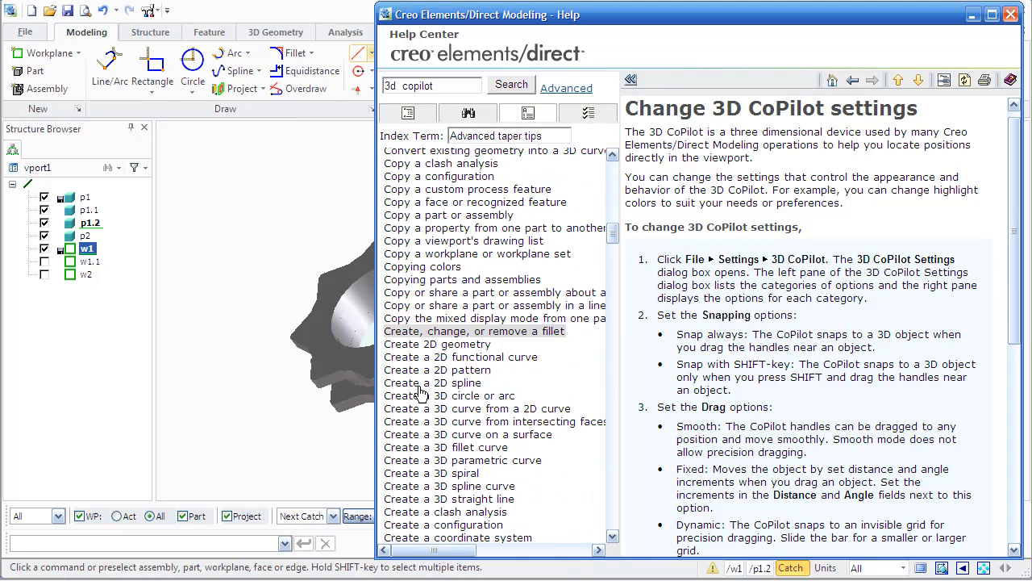
scroll("down", 3)
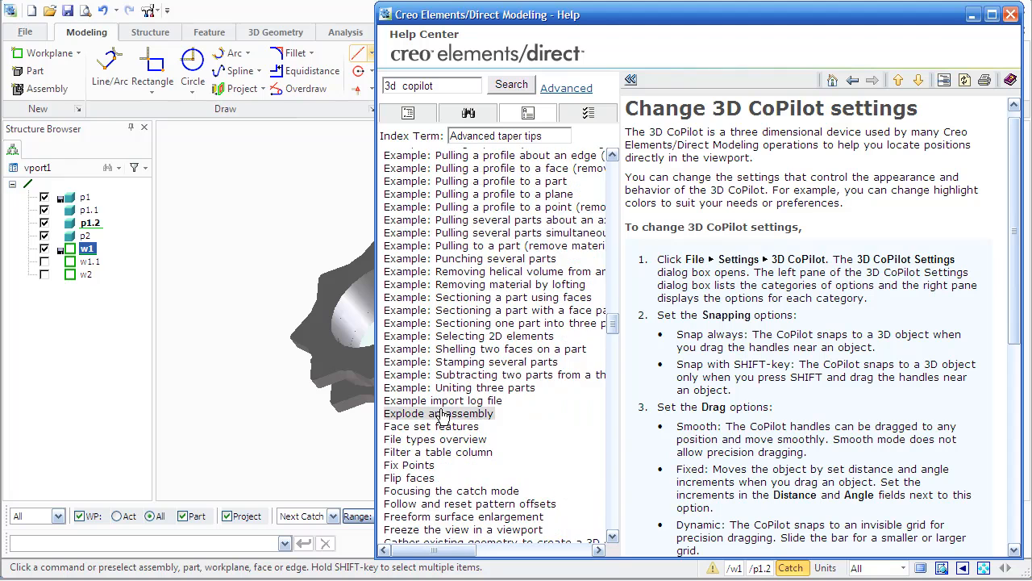
scroll("down", 3)
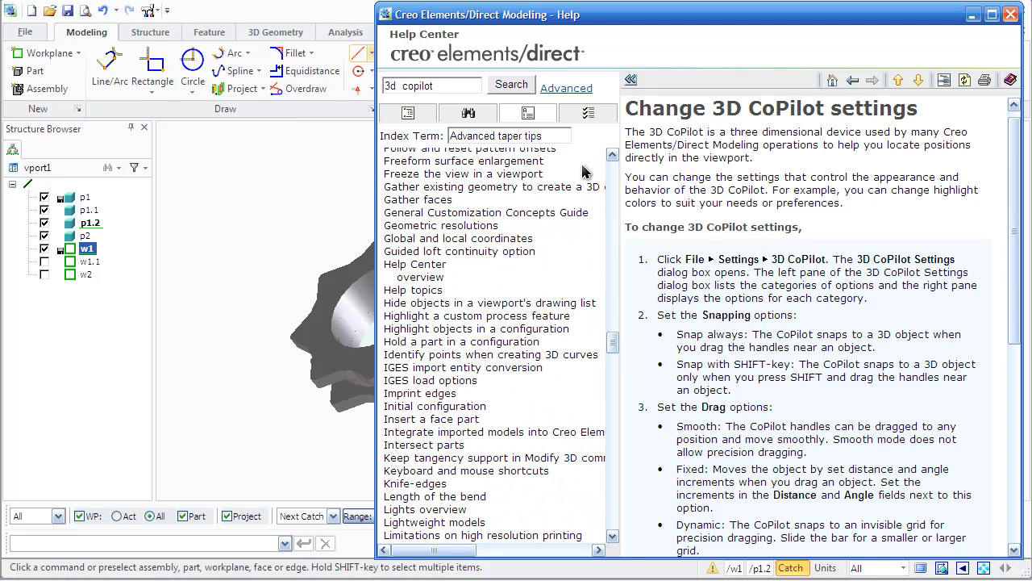
Step: Keep search-term highlighting enabled, disable updated-topic highlighting, and save the configuration settings
left_click(587, 112)
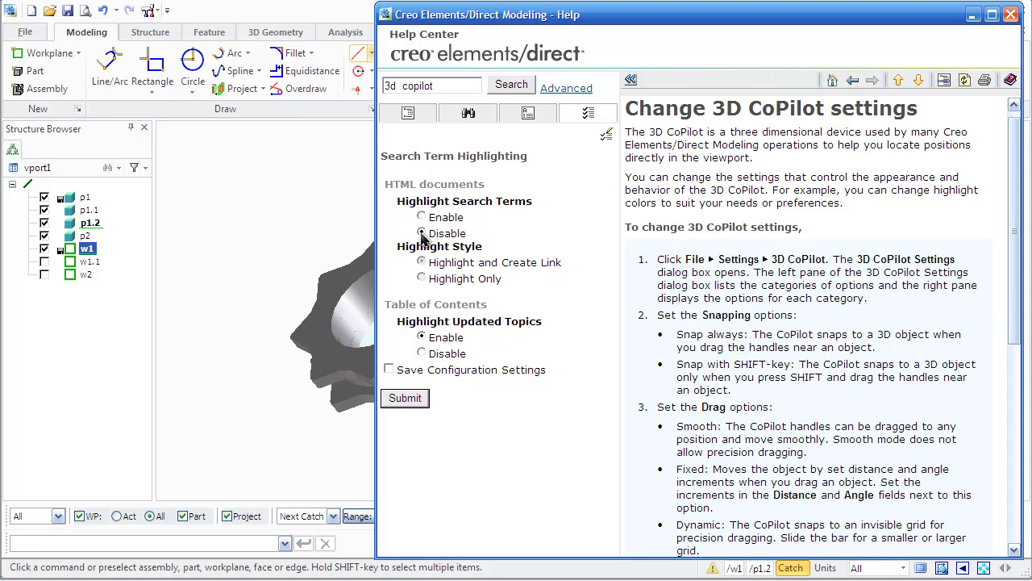
left_click(421, 216)
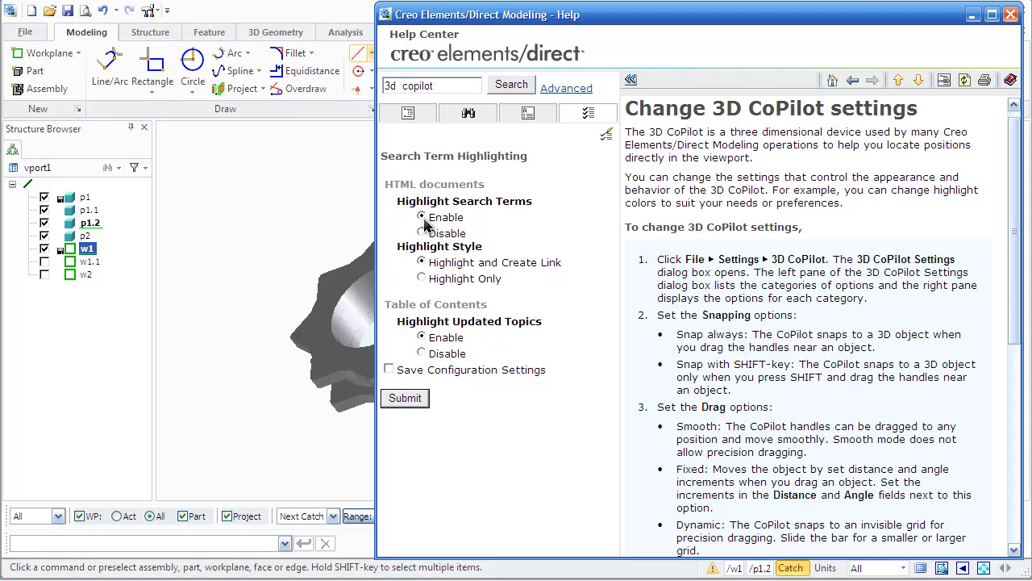
left_click(421, 353)
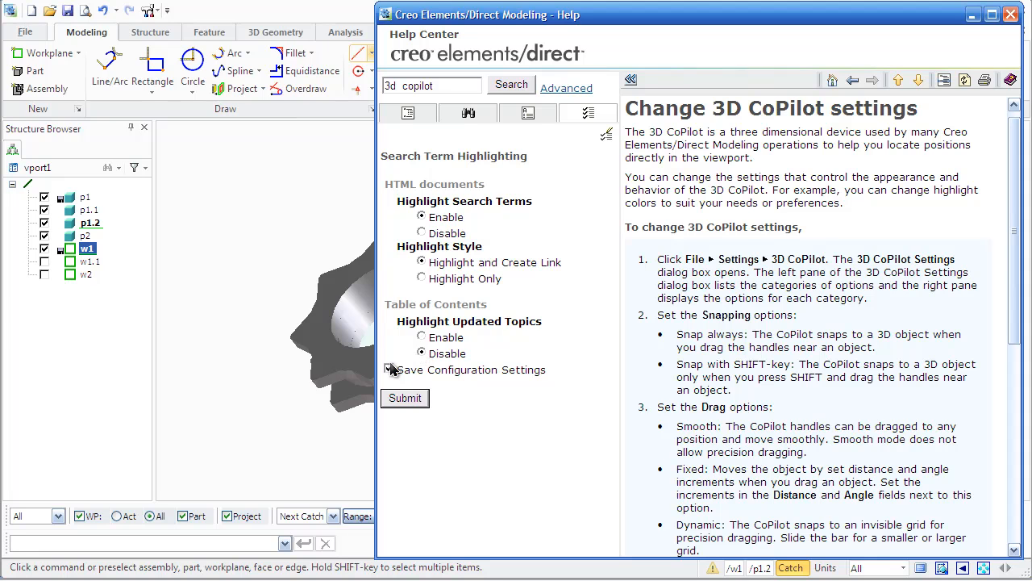
left_click(391, 369)
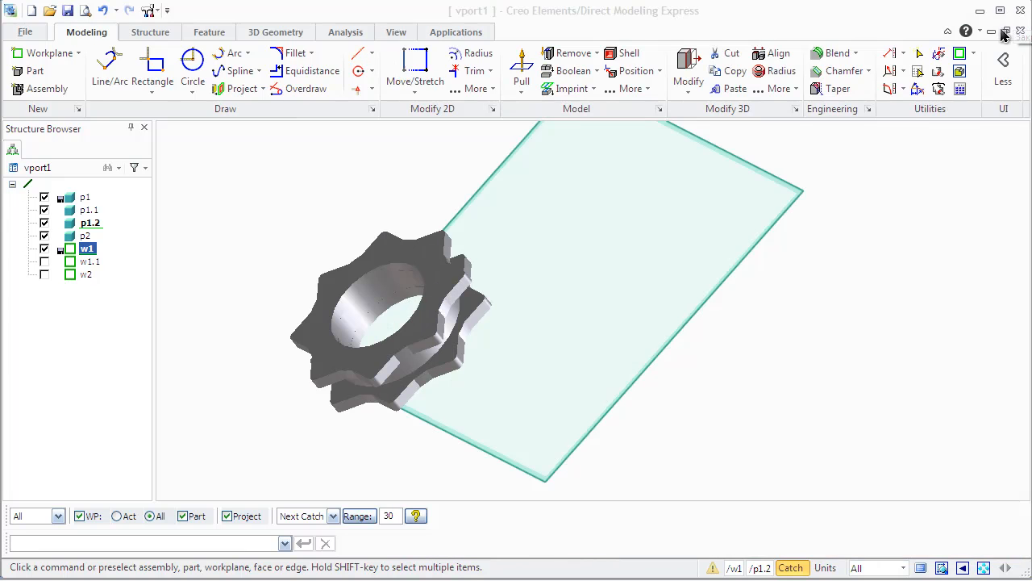
Step: Dismiss the Help menu and start a new workplane named w3
left_click(978, 31)
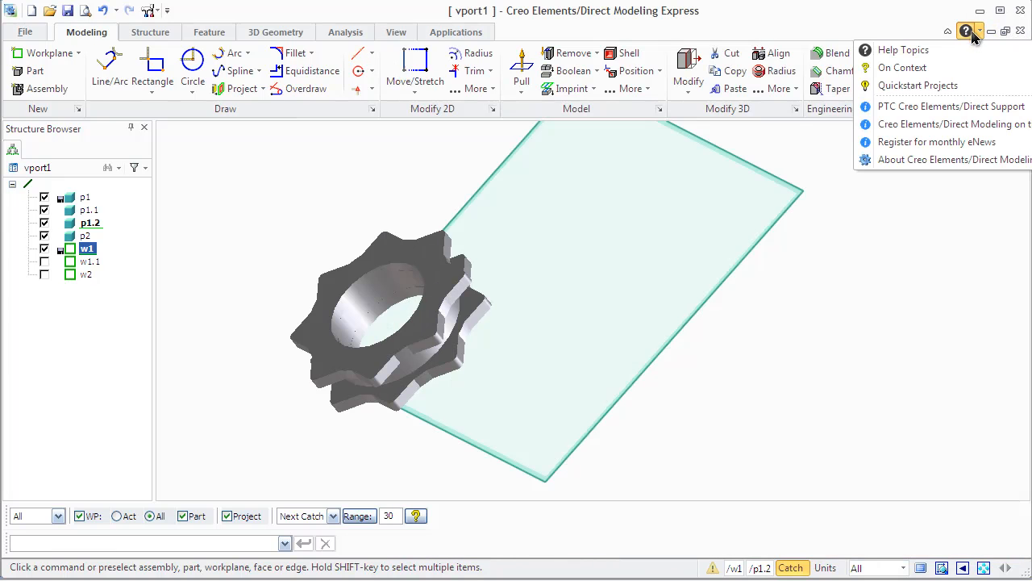
mouse_move(933, 68)
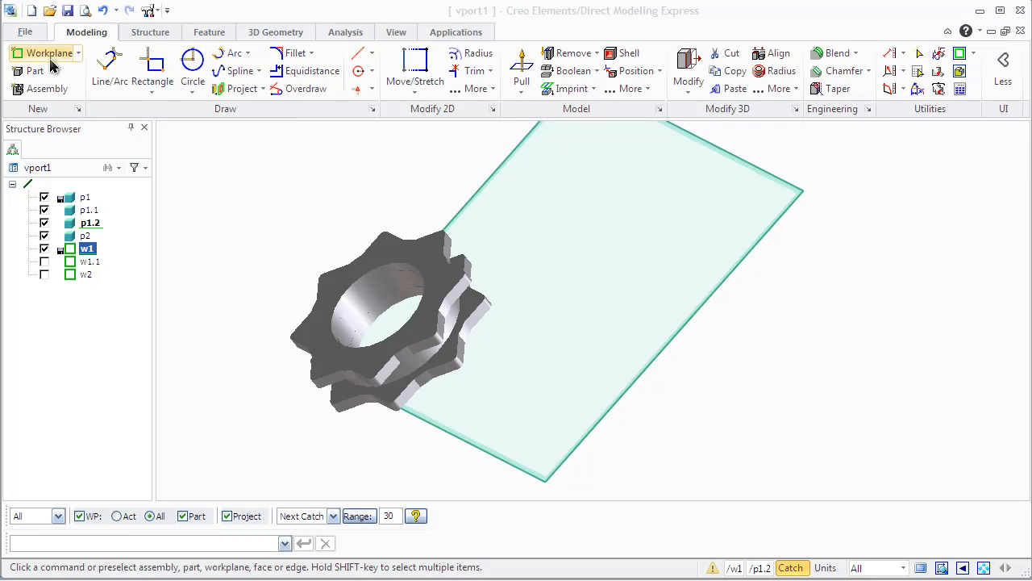
left_click(45, 53)
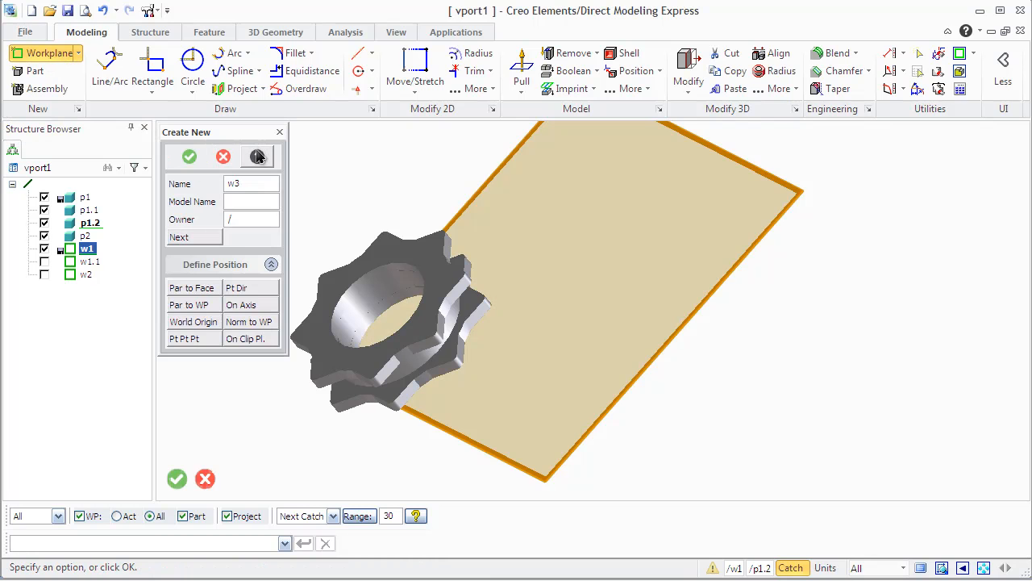
left_click(257, 157)
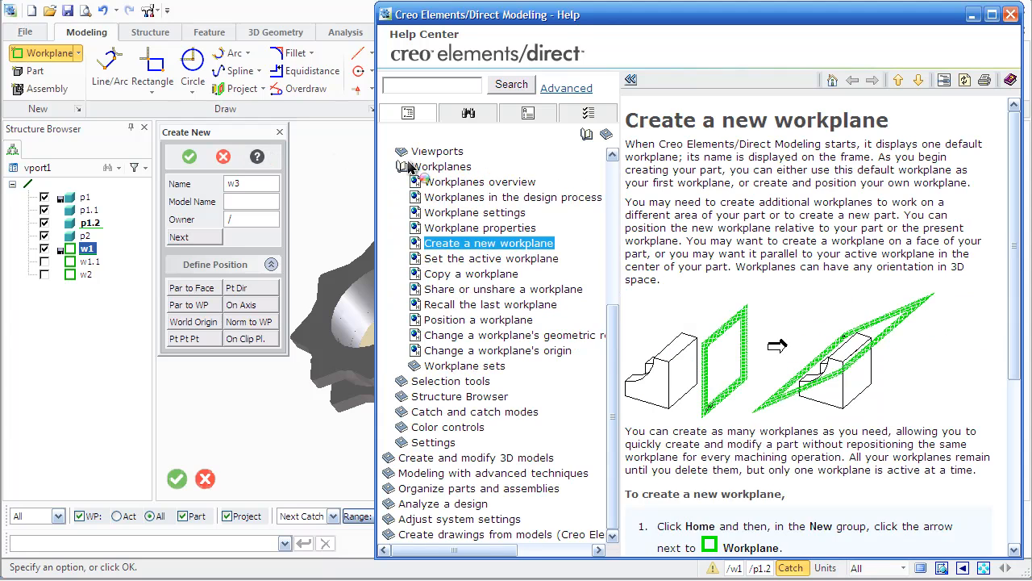
scroll("down", 3)
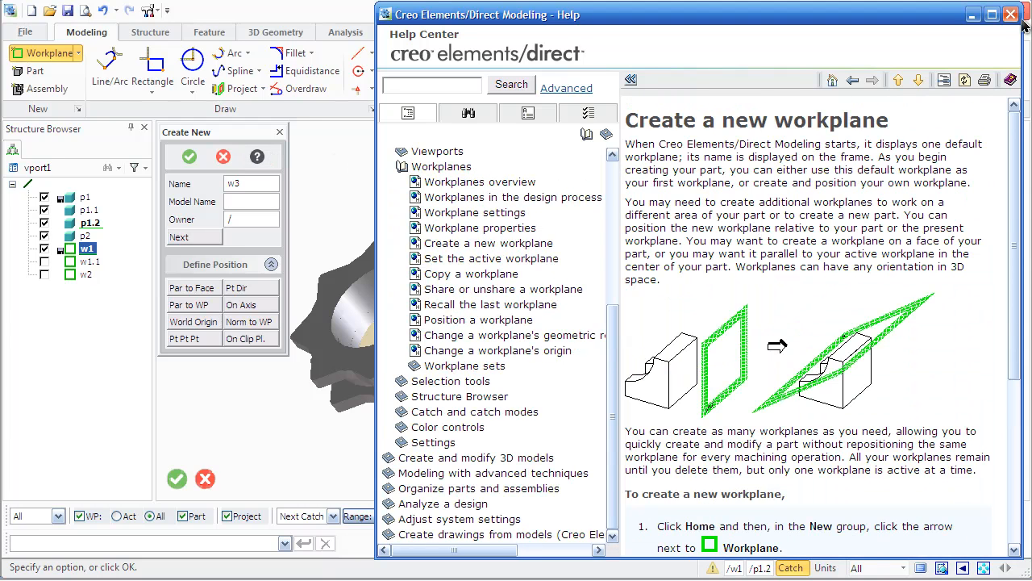
left_click(1007, 13)
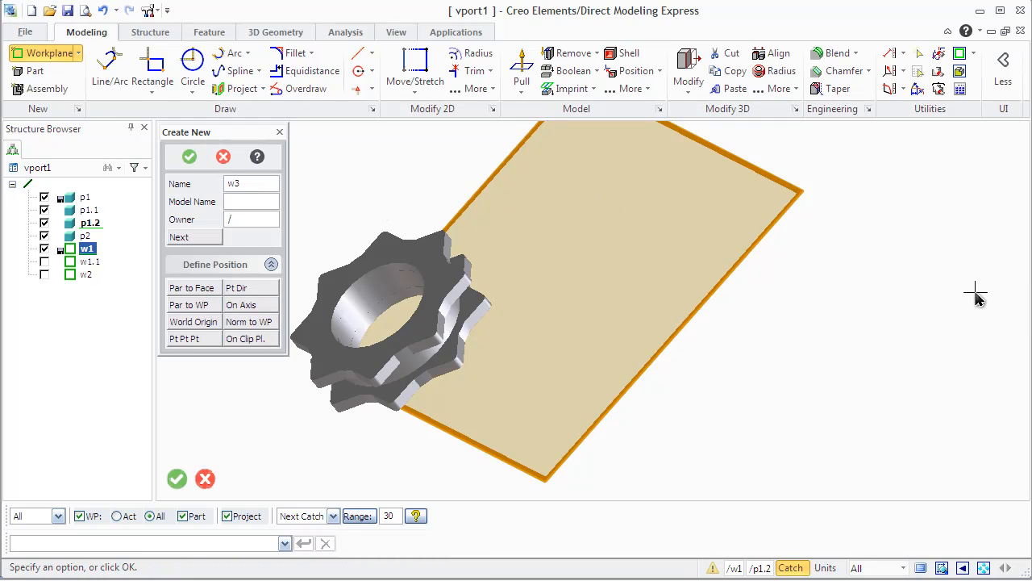
left_click(257, 157)
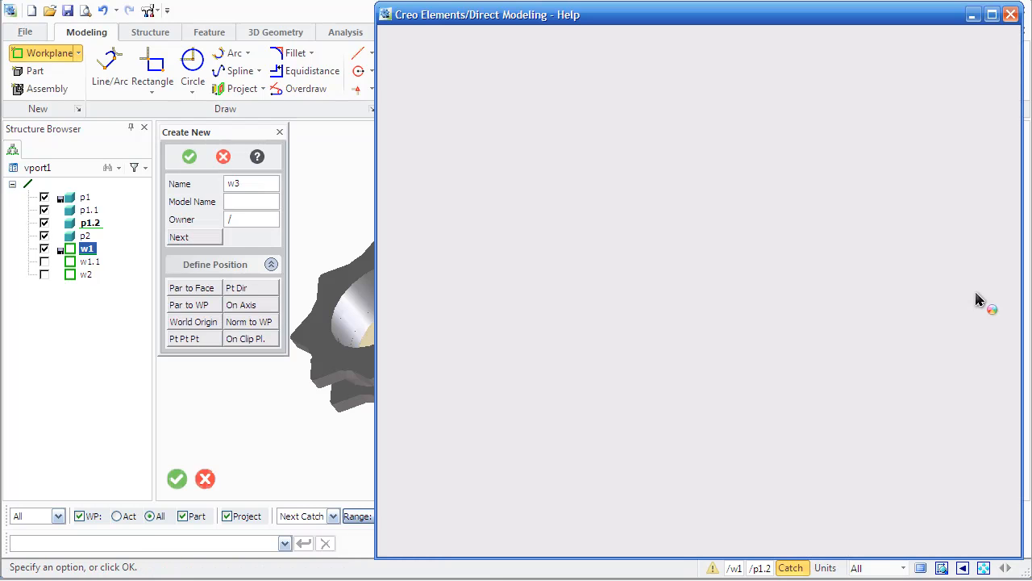
left_click(257, 157)
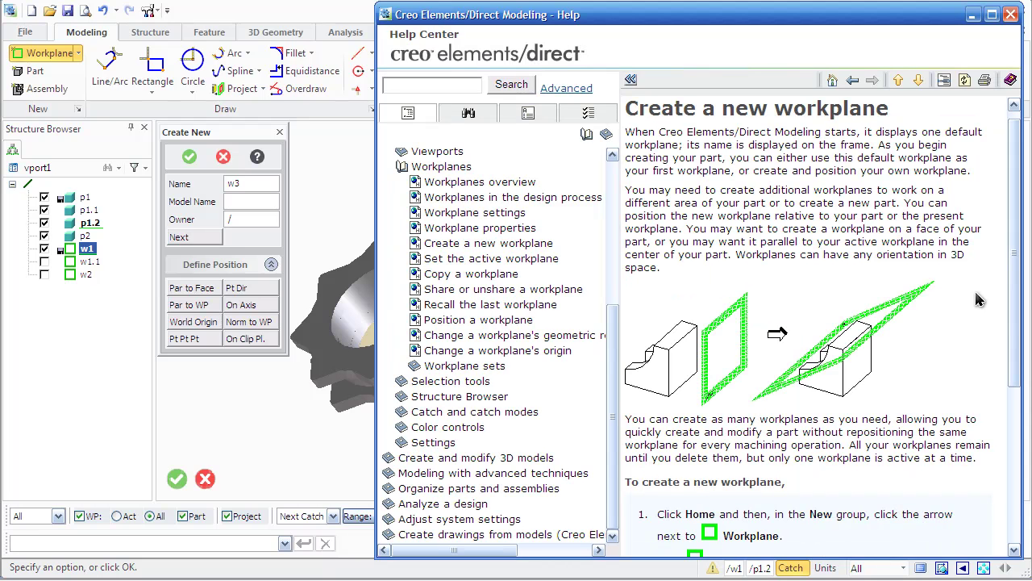
mouse_move(976, 187)
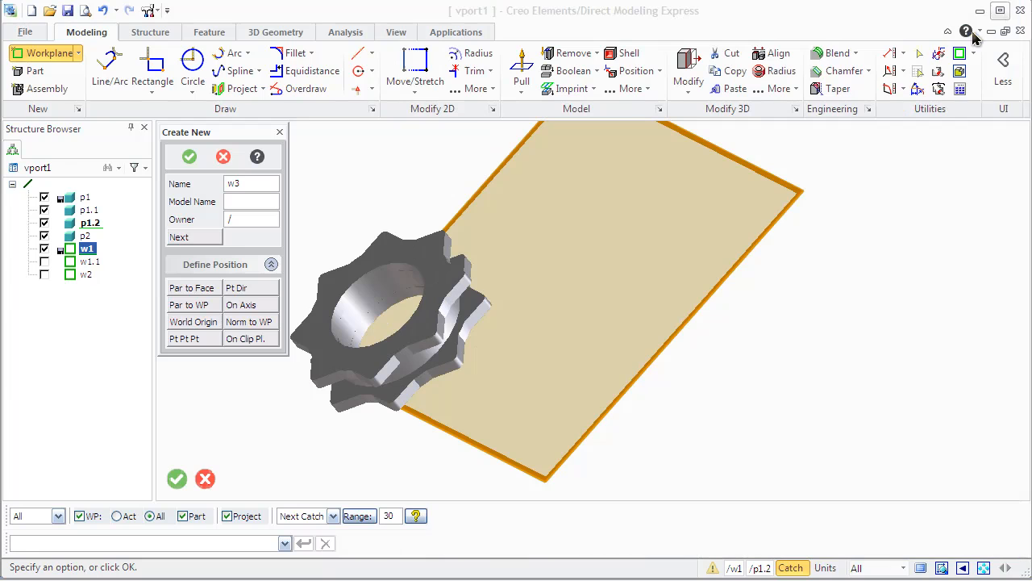
left_click(975, 30)
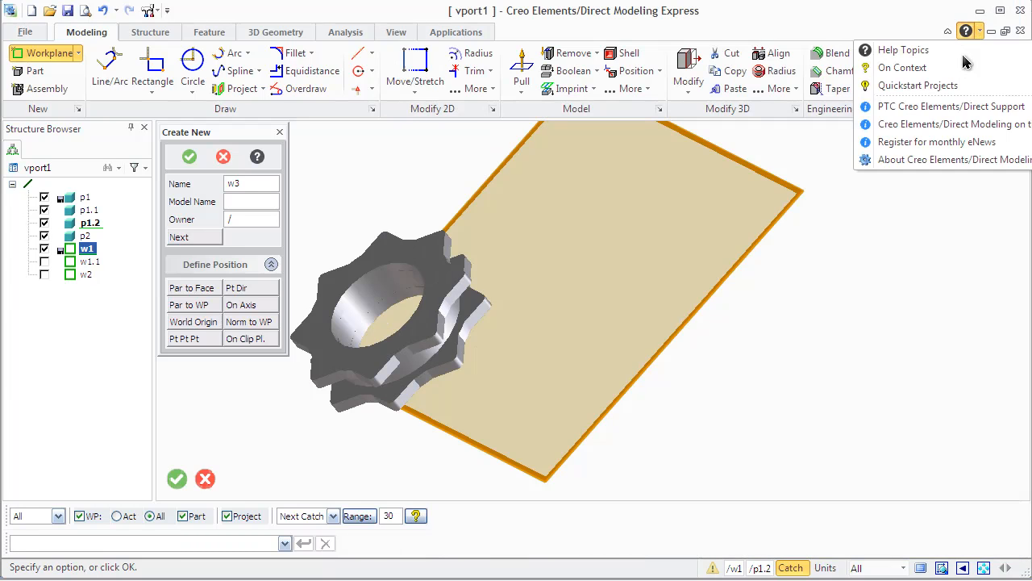
left_click(902, 49)
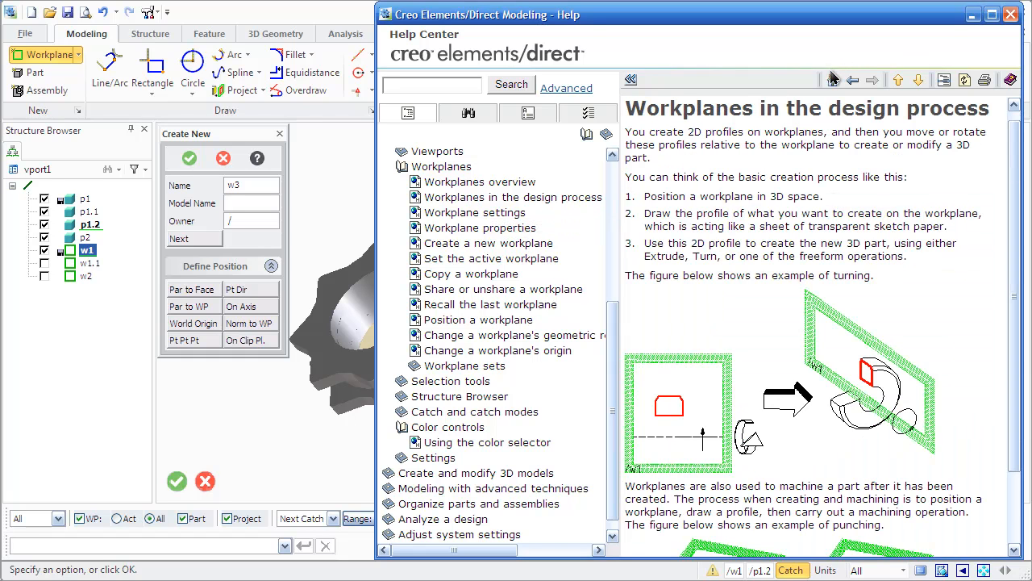
mouse_move(850, 78)
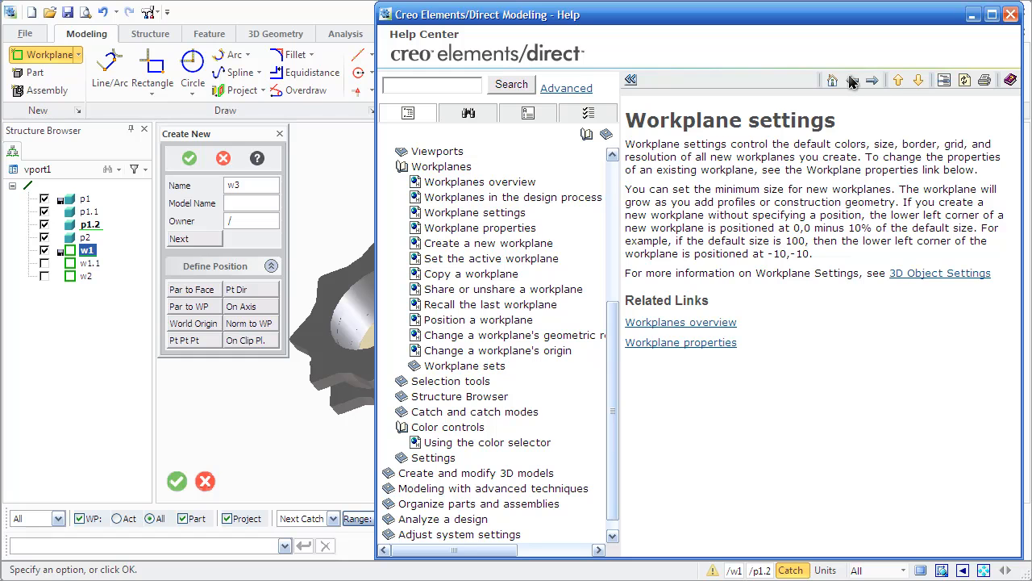
left_click(852, 80)
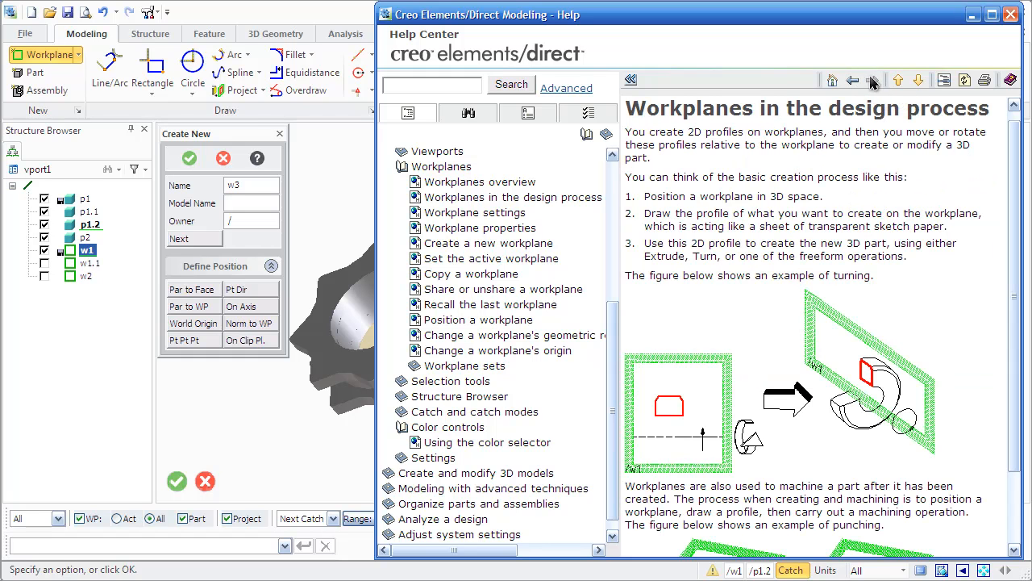
mouse_move(899, 78)
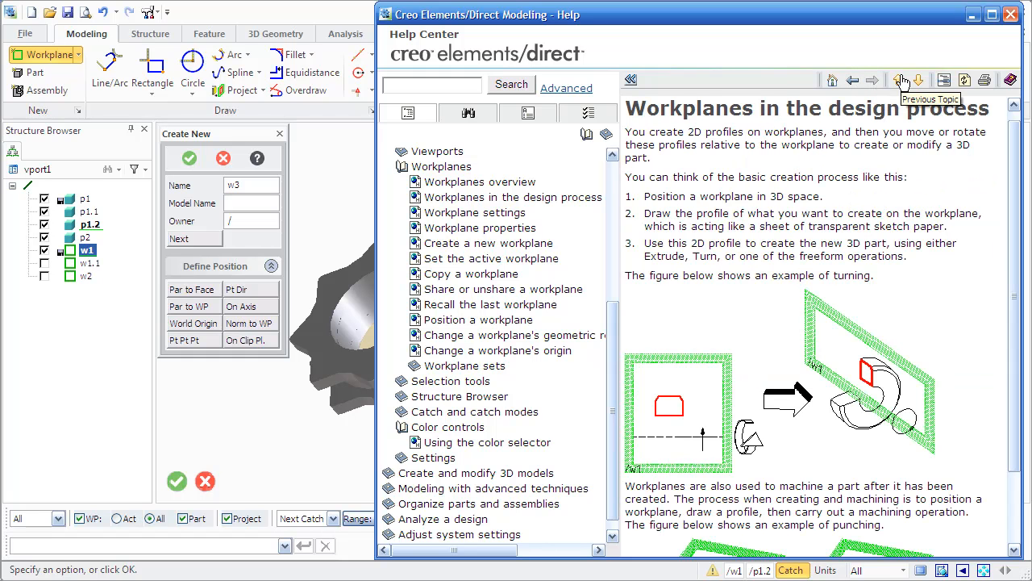
left_click(901, 77)
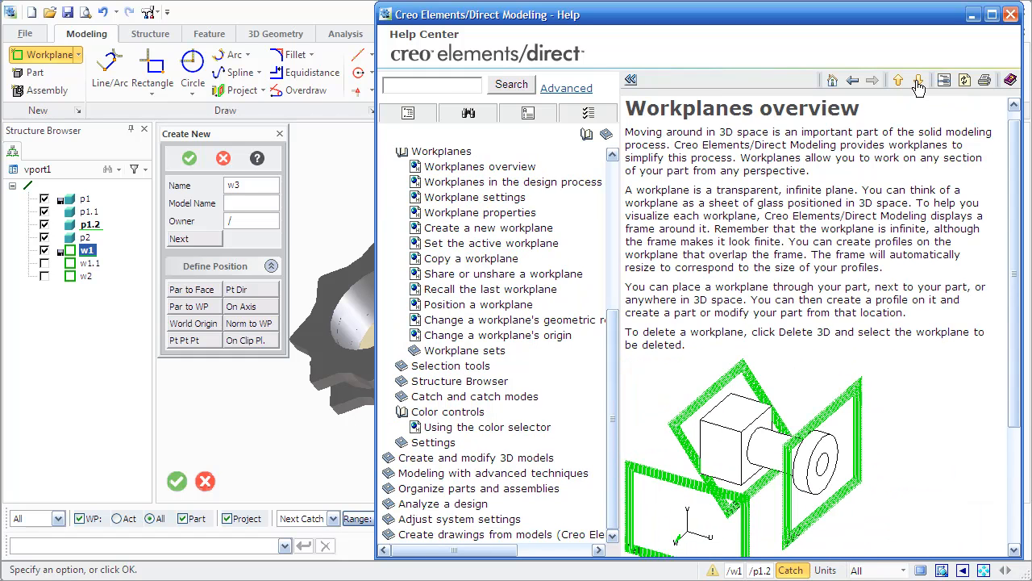
left_click(919, 77)
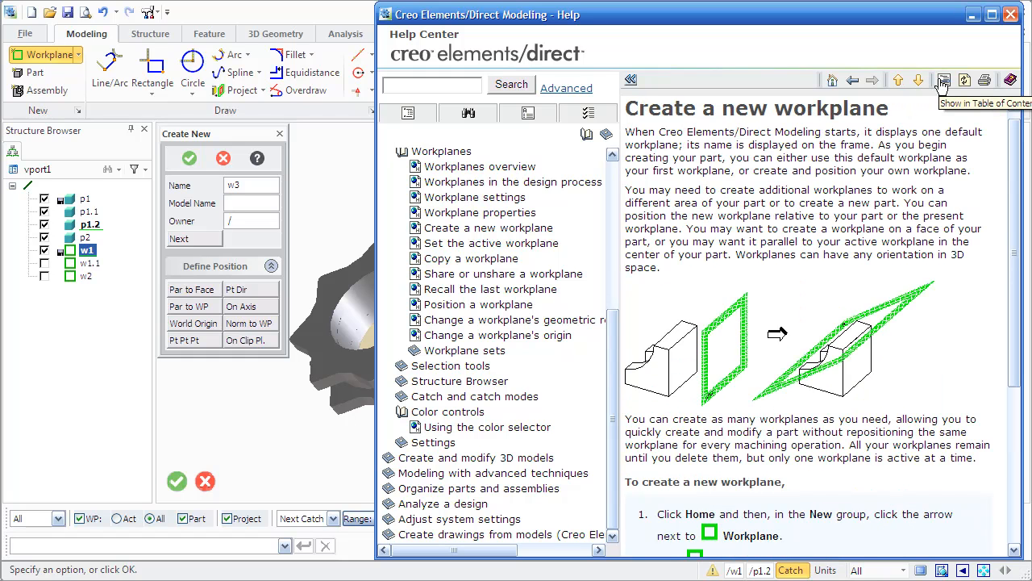
left_click(488, 227)
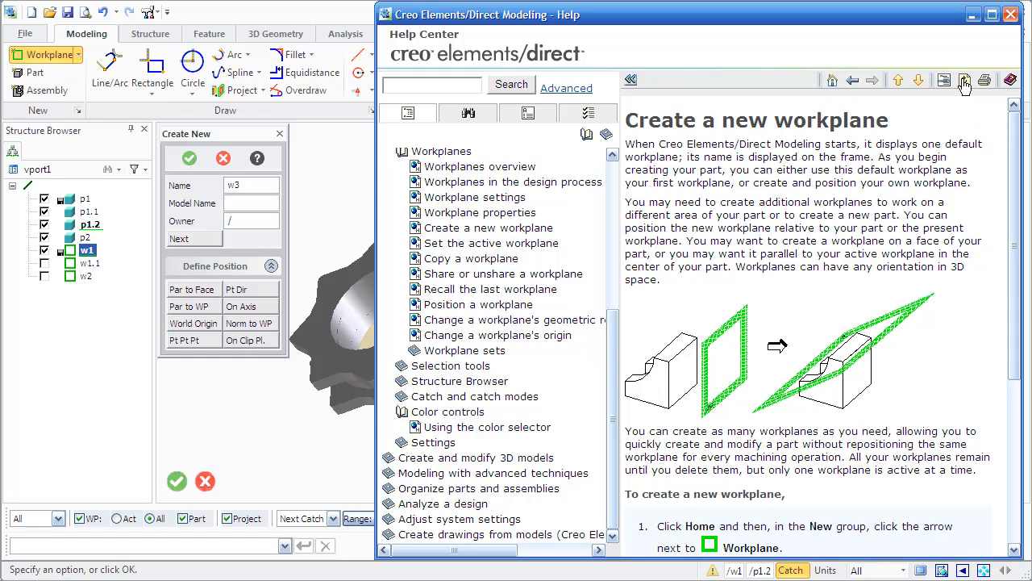
mouse_move(993, 77)
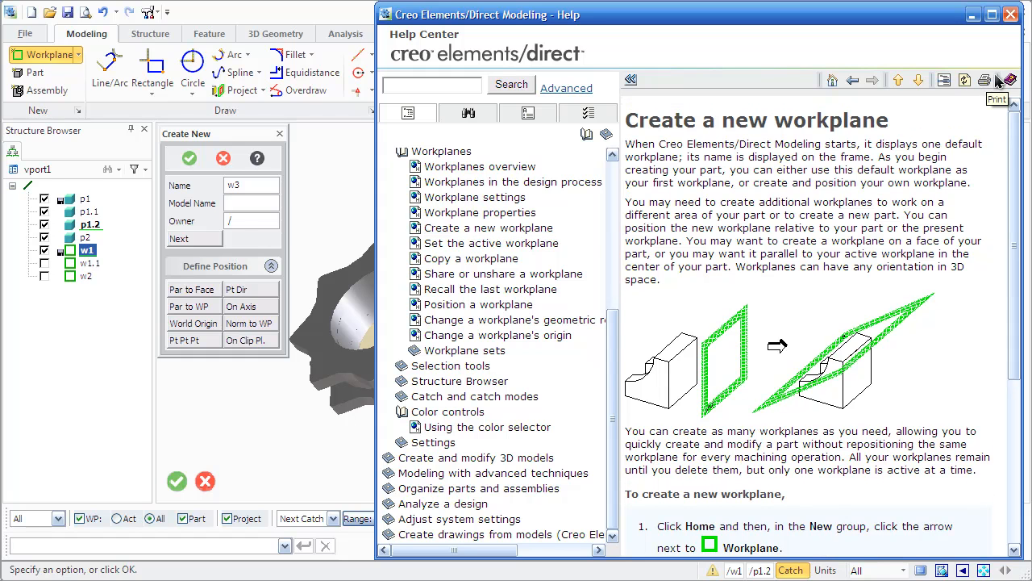
left_click(1003, 79)
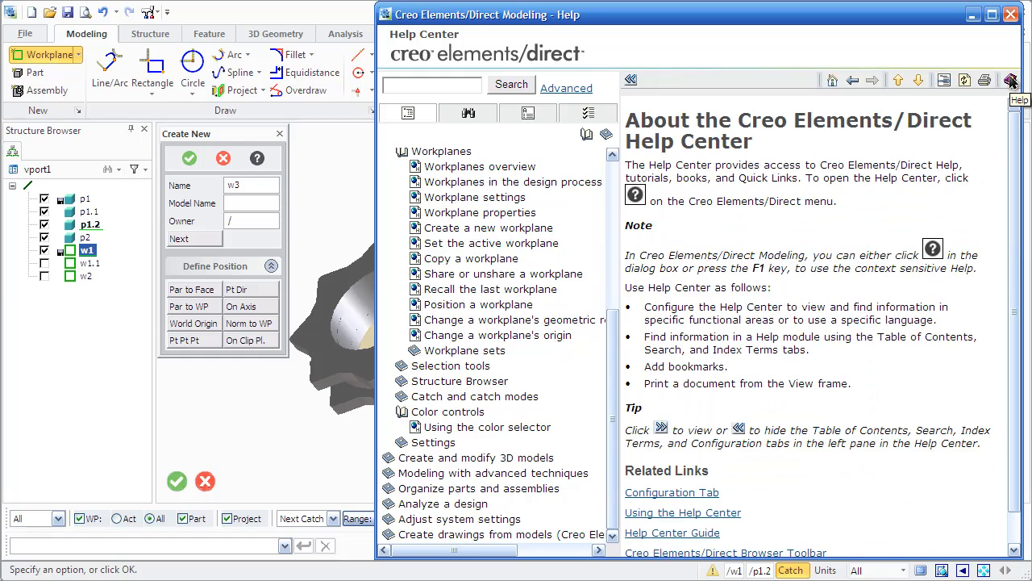
mouse_move(1008, 71)
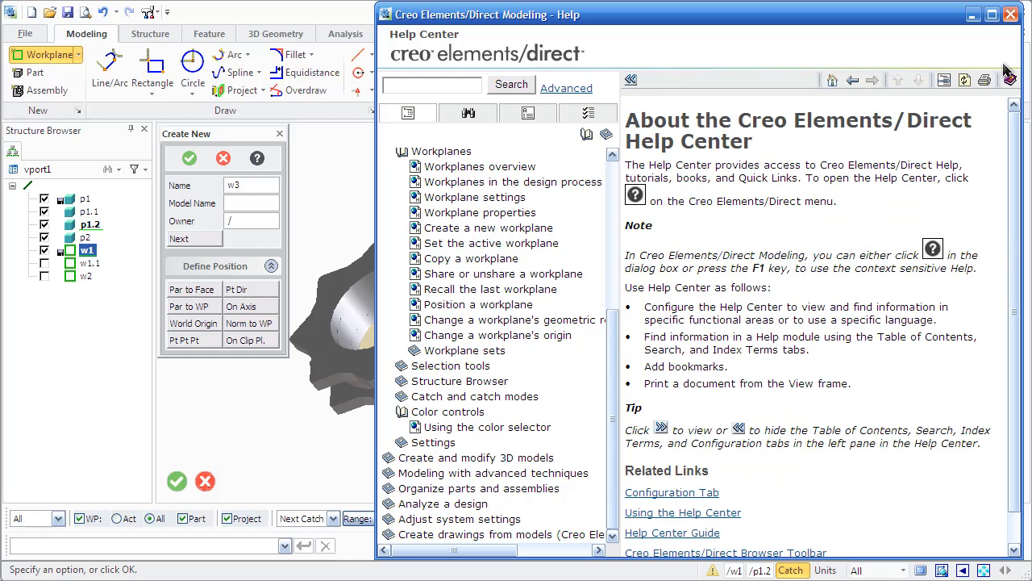
left_click(1011, 16)
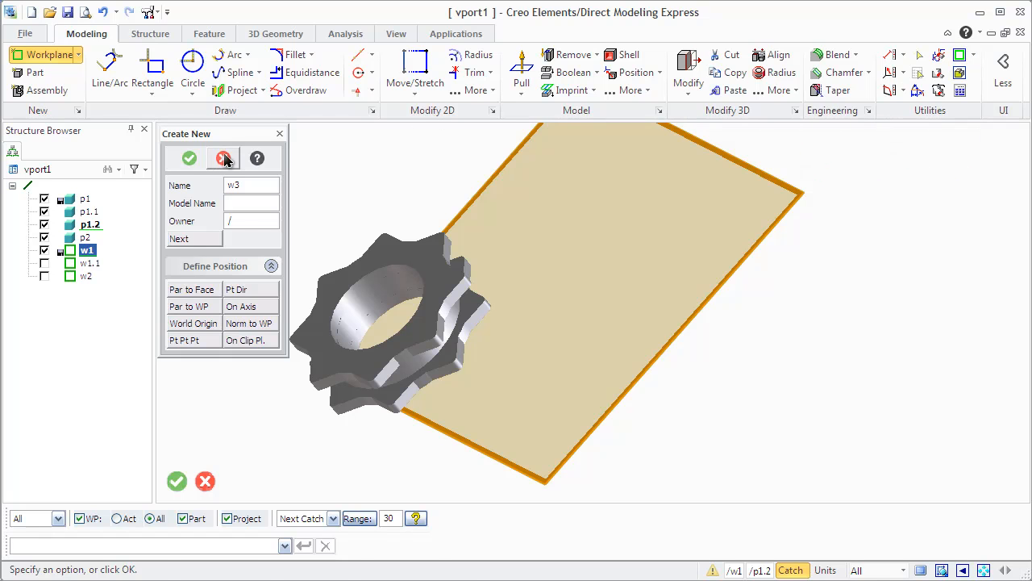
Step: Cancel the workplane and open the 'Repurpose a model' Quickstart Project with show-on-startup enabled
left_click(223, 158)
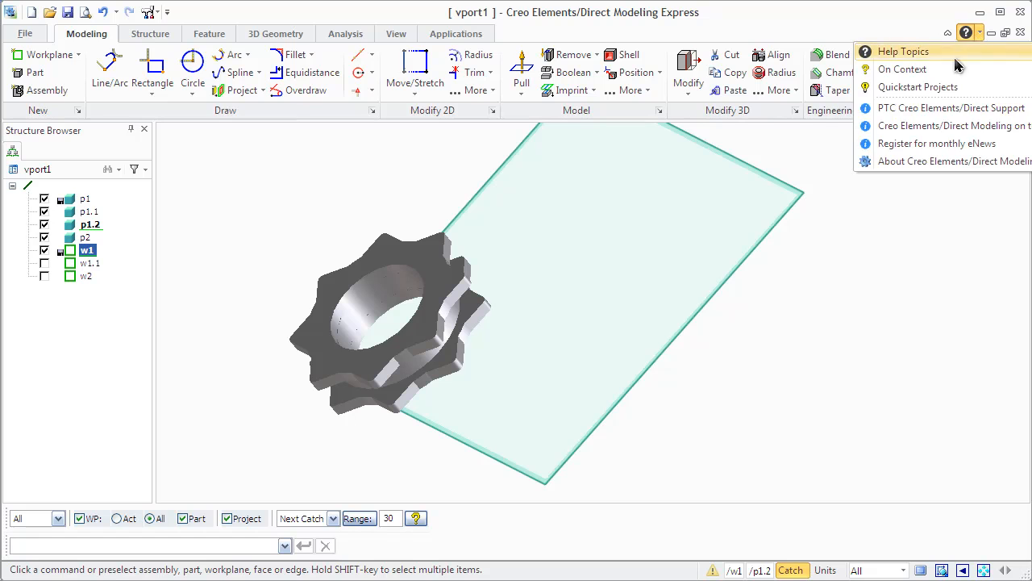
left_click(918, 87)
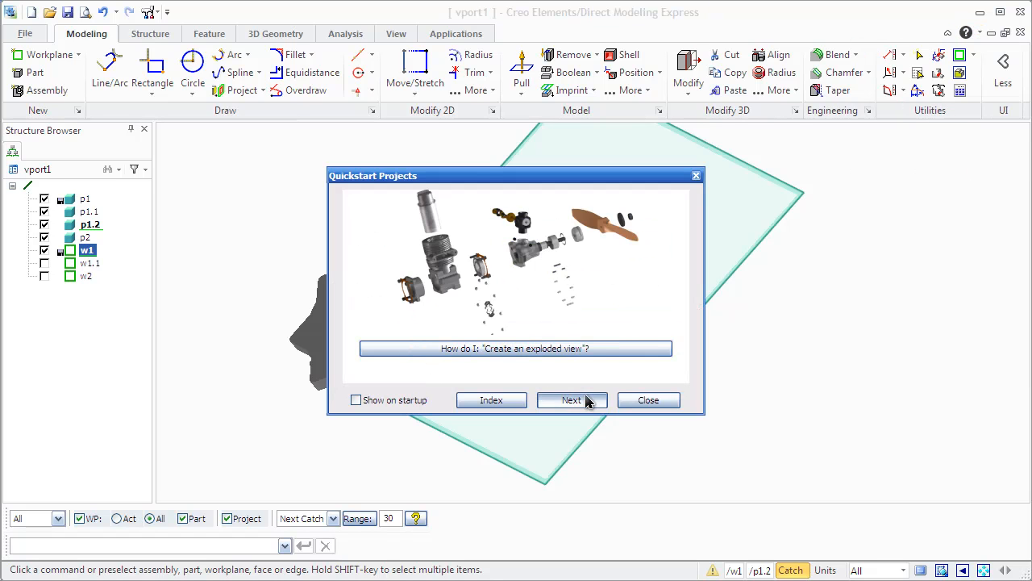
left_click(572, 400)
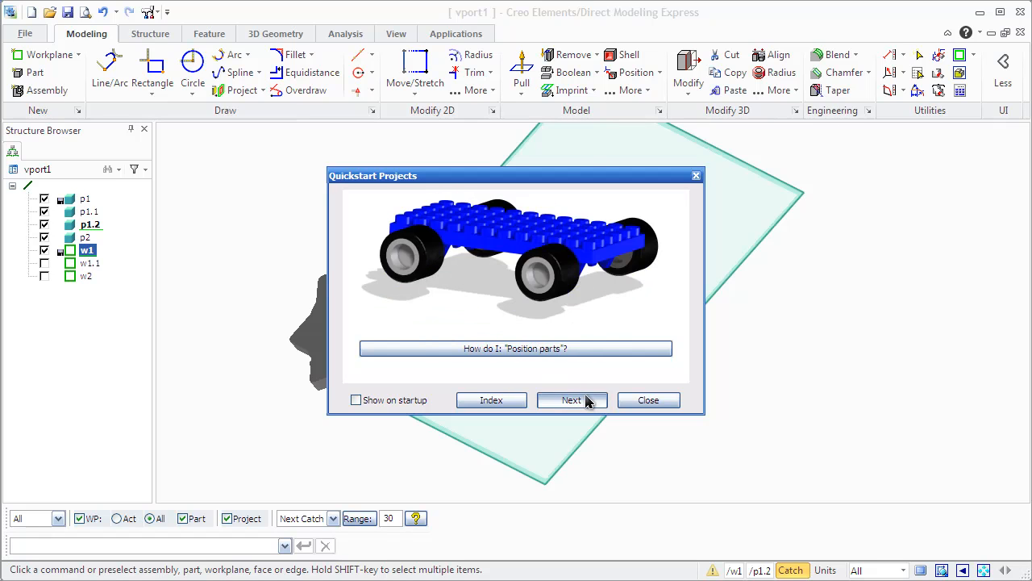
left_click(571, 400)
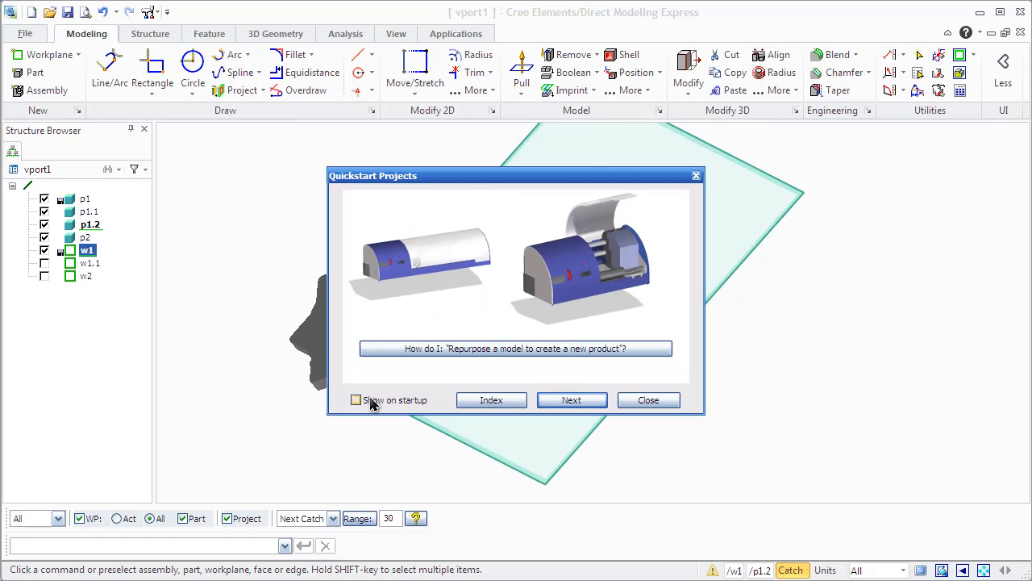
left_click(356, 400)
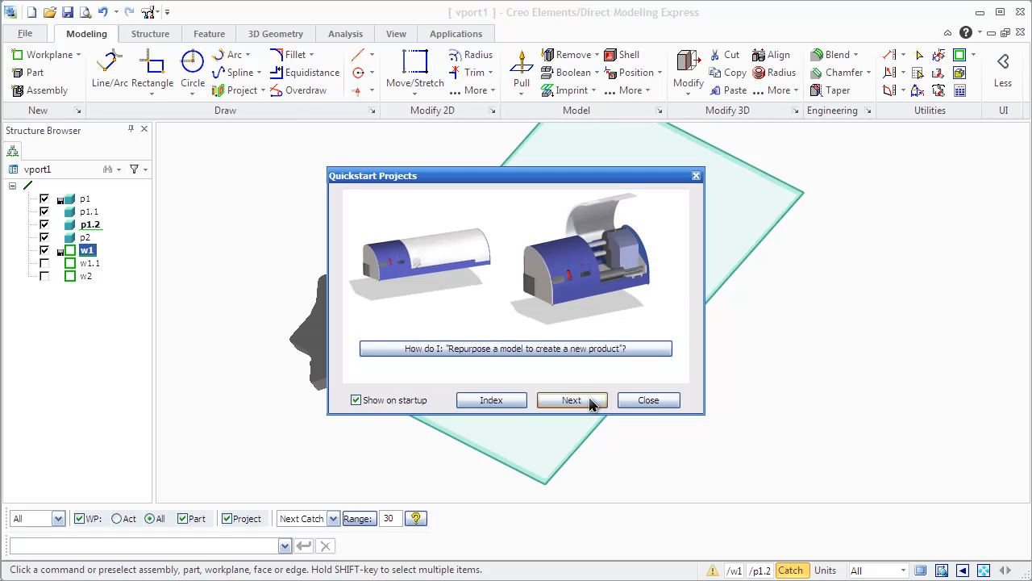
mouse_move(582, 400)
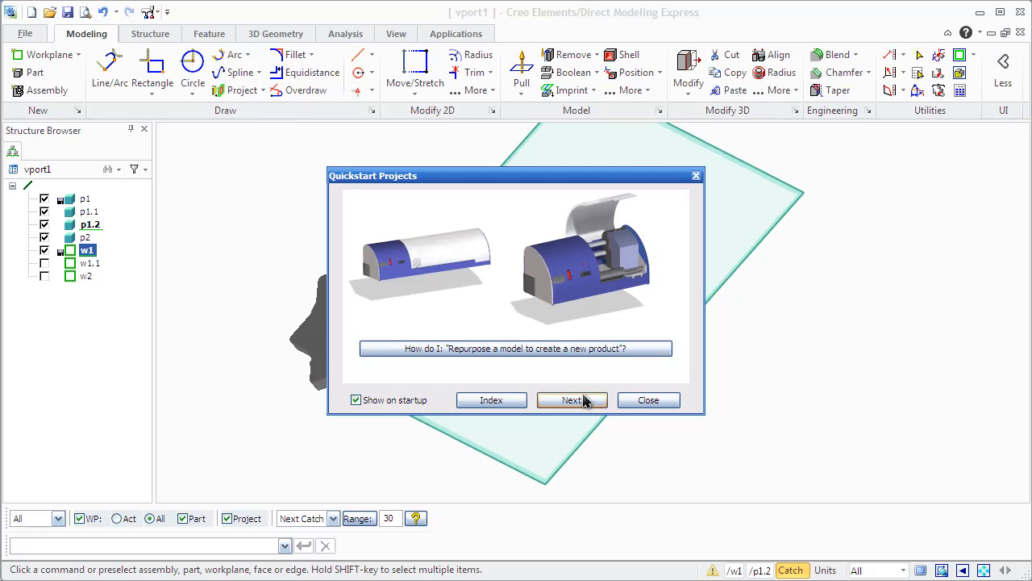
left_click(572, 400)
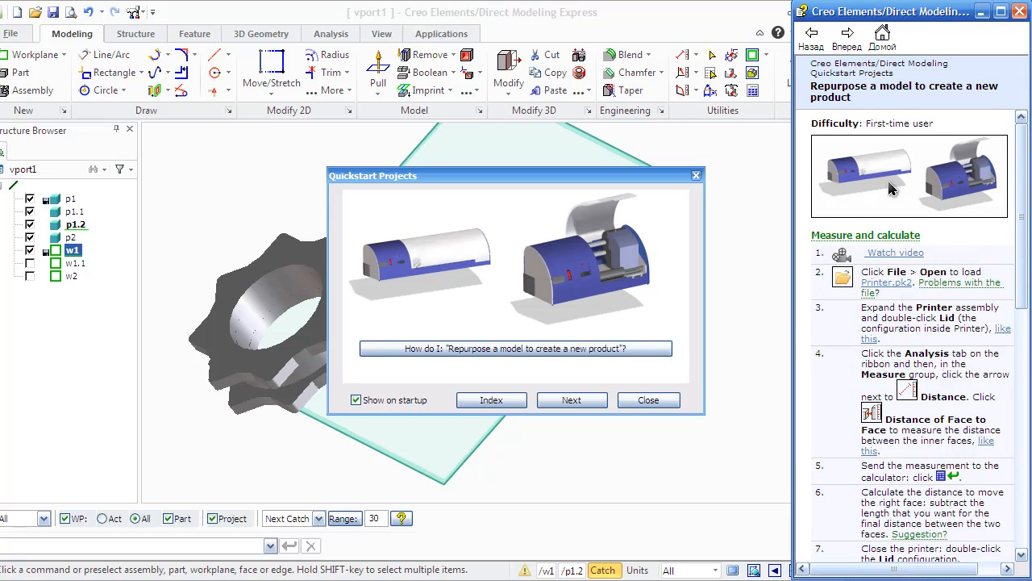
Step: Scroll the repurpose-a-model instructions down to the Move faces steps and project completion
scroll("down", 3)
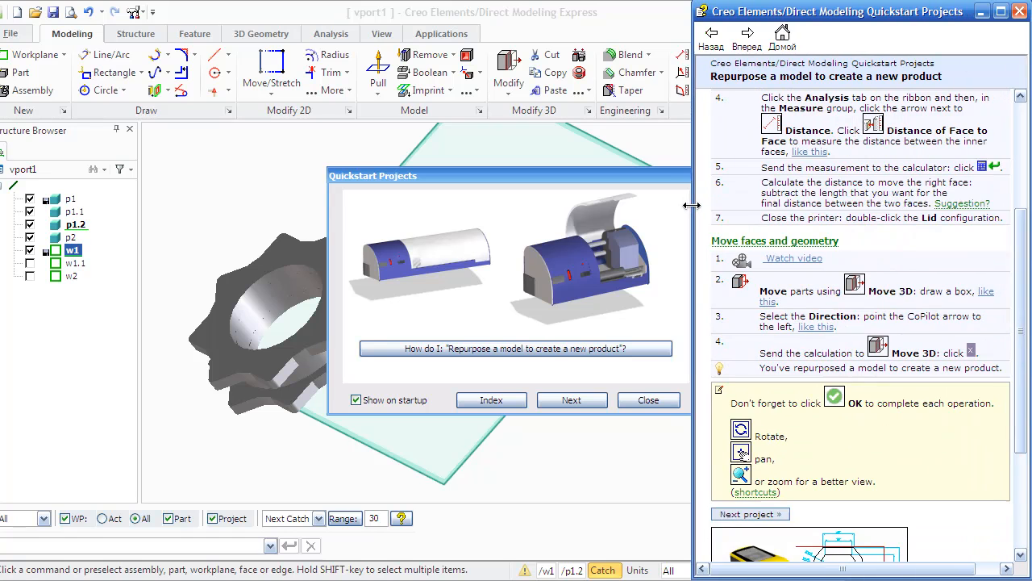
scroll("down", 3)
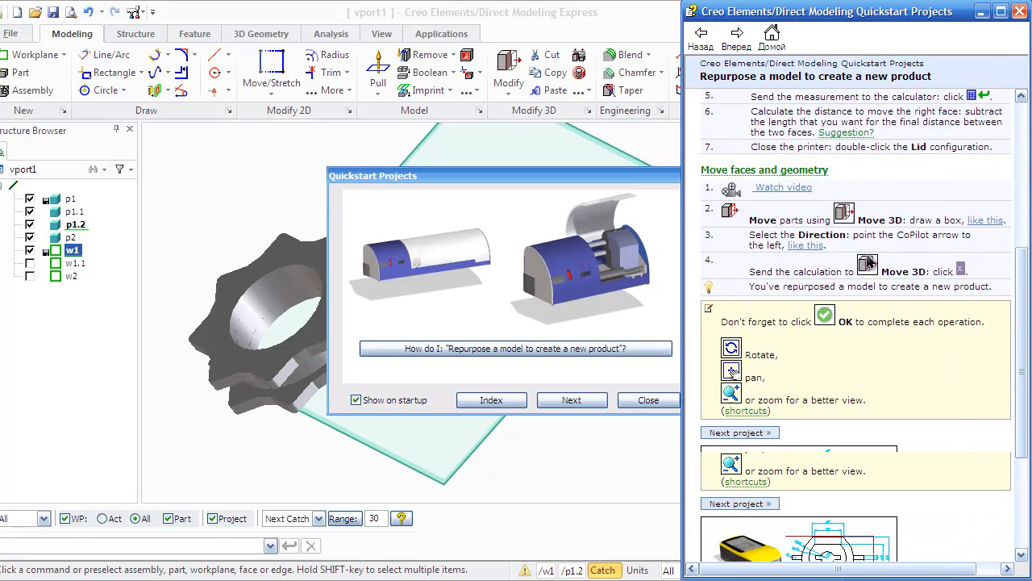